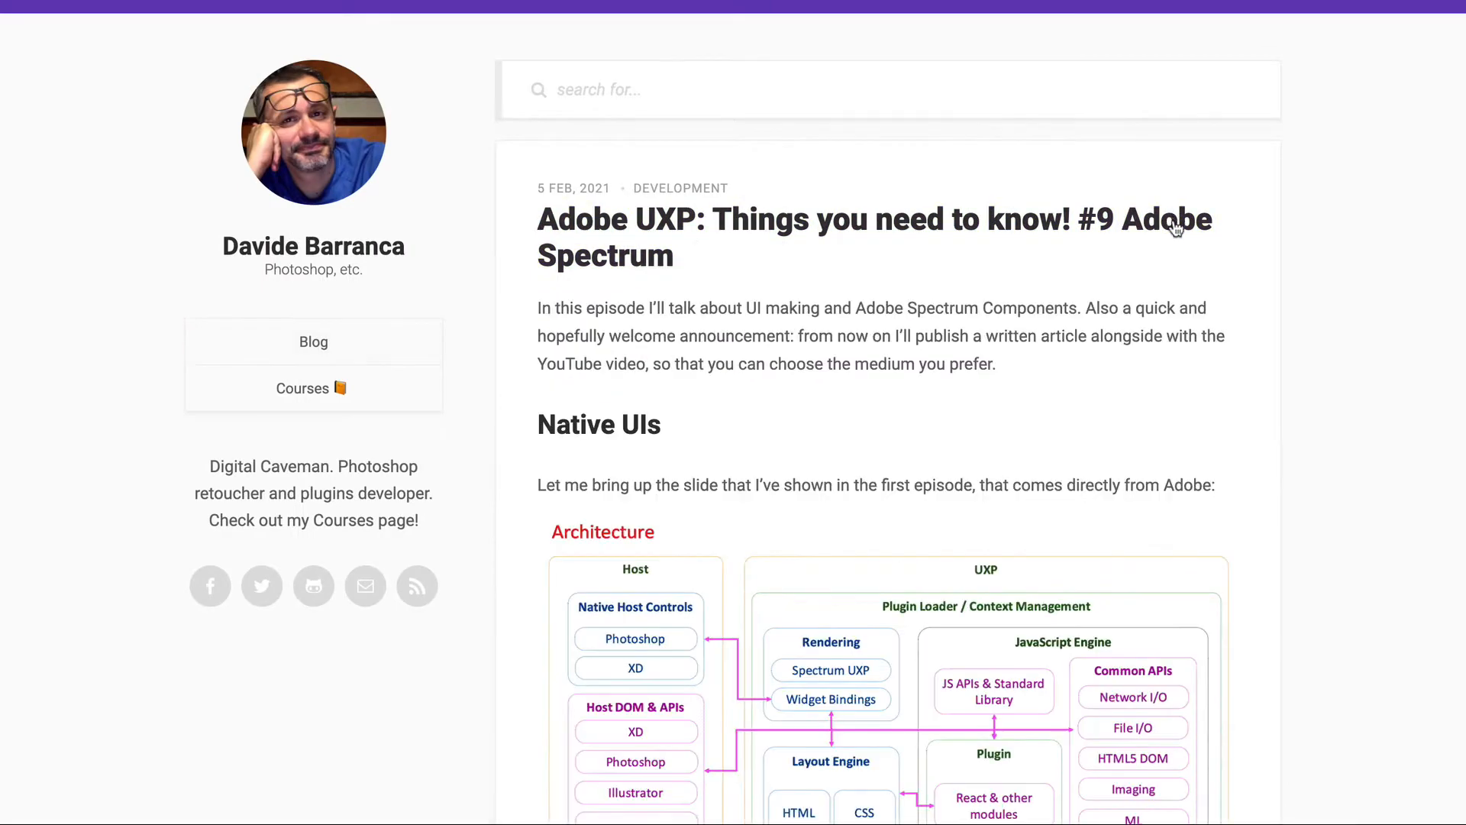
Scroll the Spectrum article from its title down to the Sample code HTML listing
scroll(down, 3)
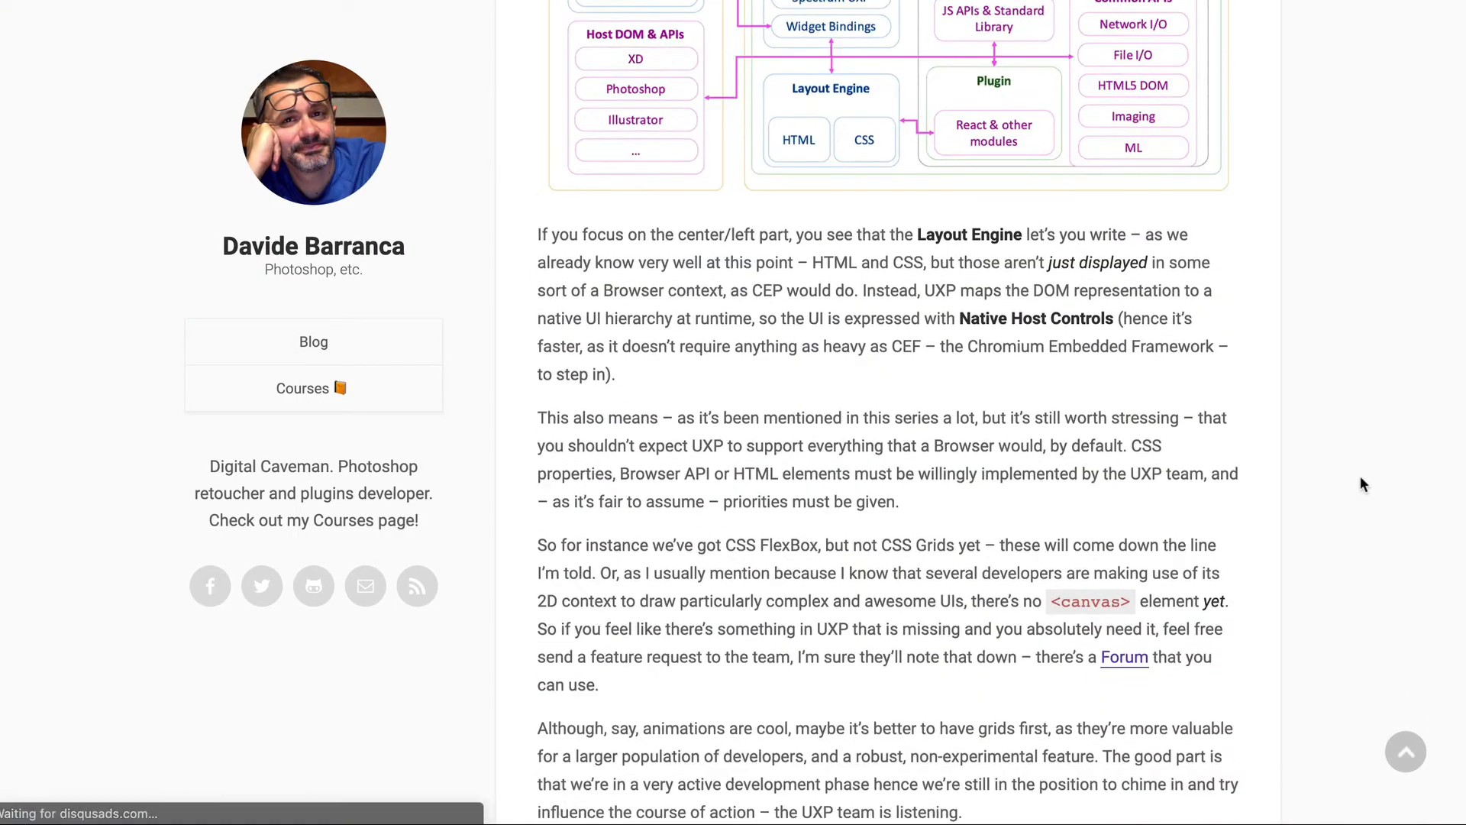
scroll(down, 3)
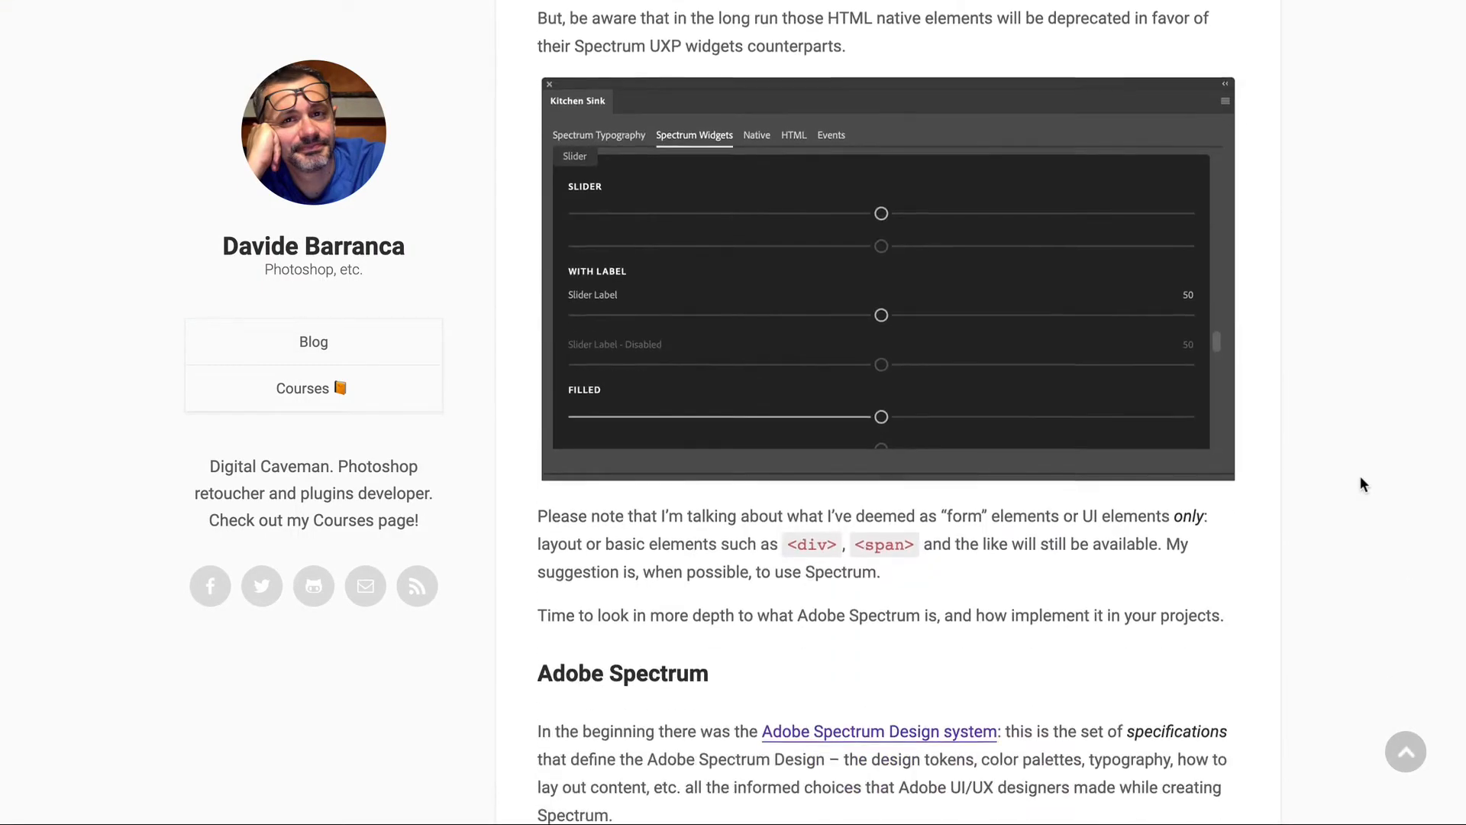
scroll(down, 3)
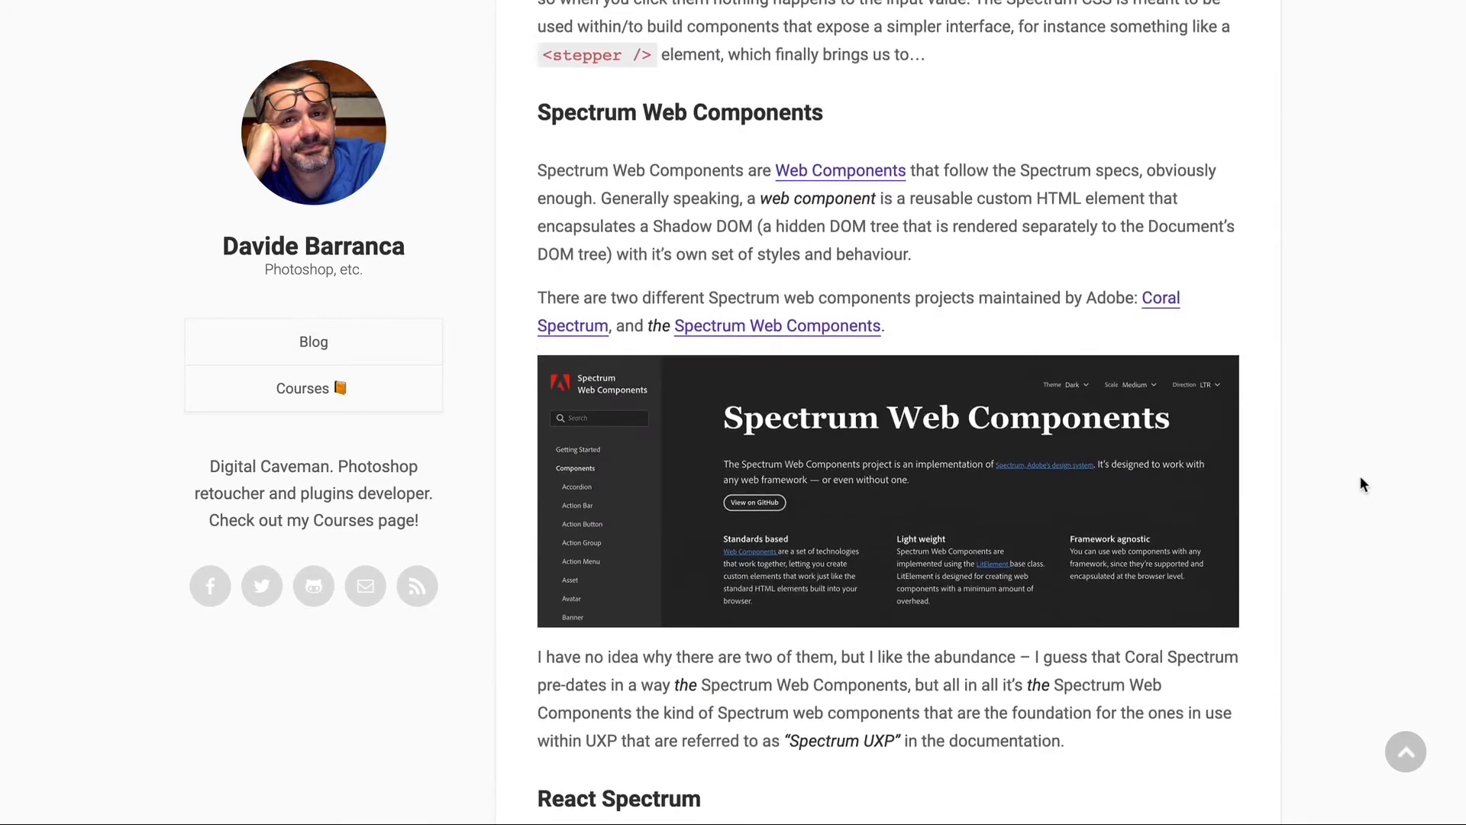
scroll(down, 3)
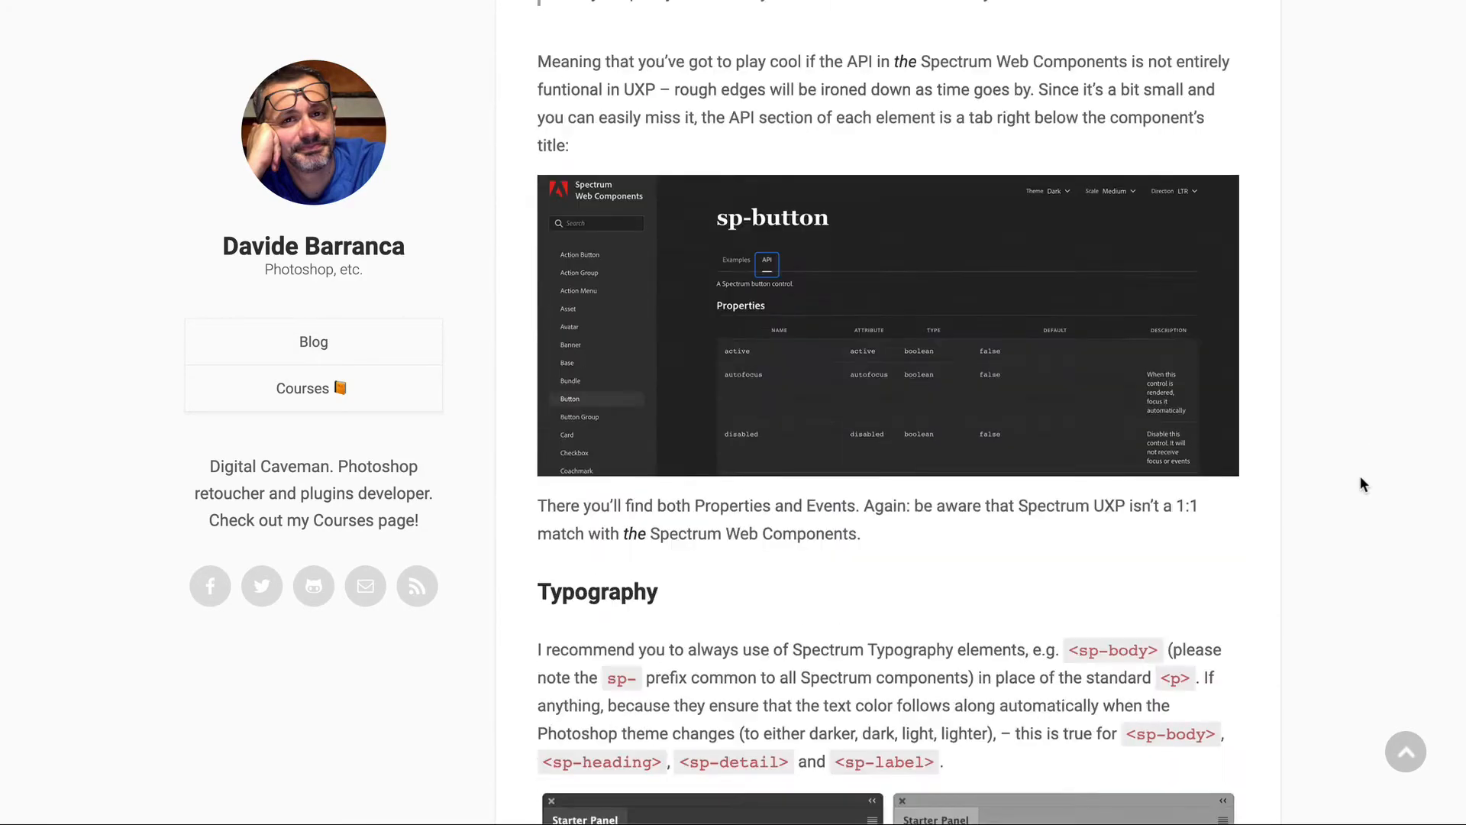
scroll(down, 3)
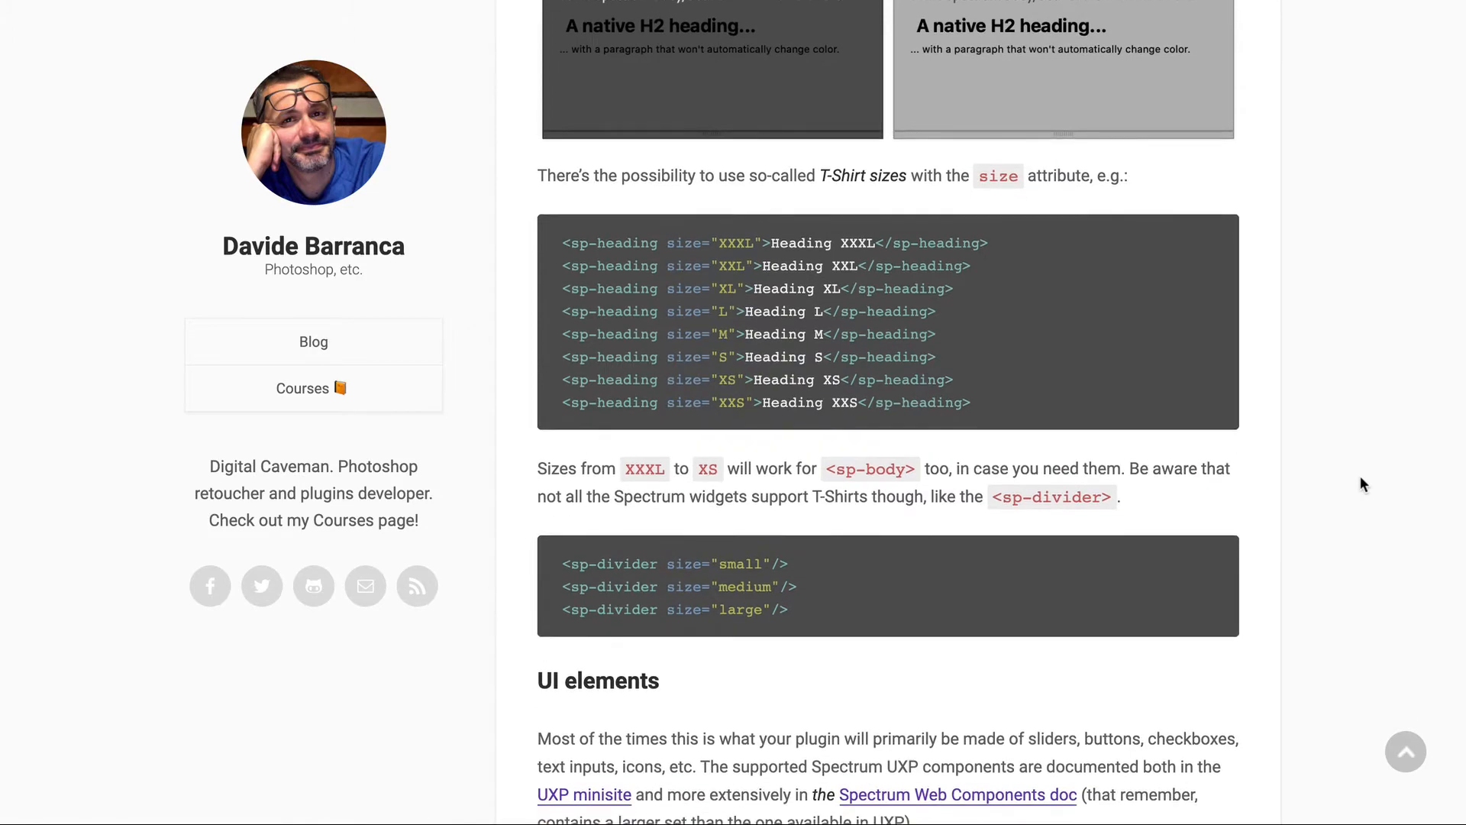
scroll(down, 3)
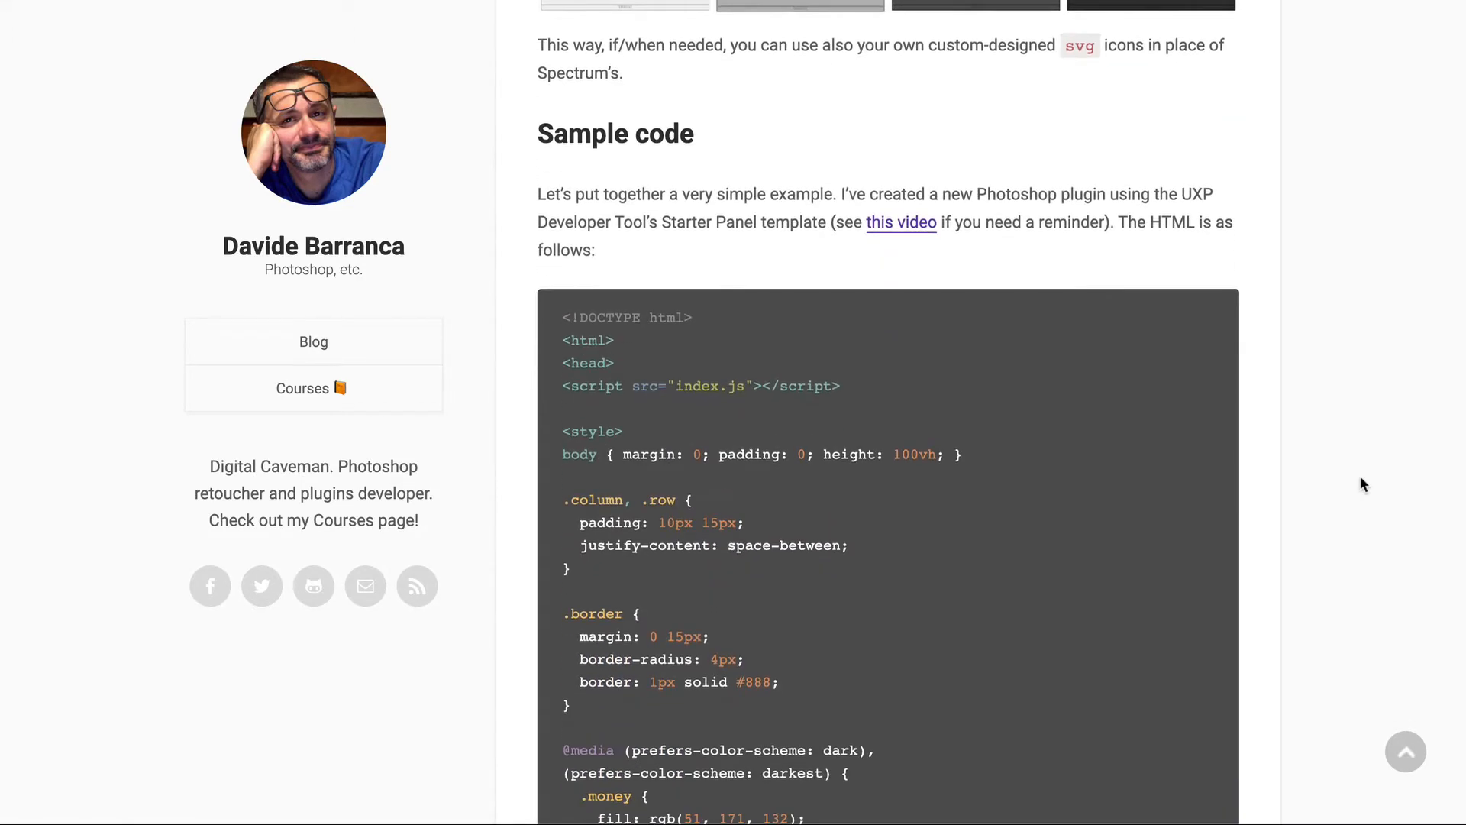
scroll(down, 3)
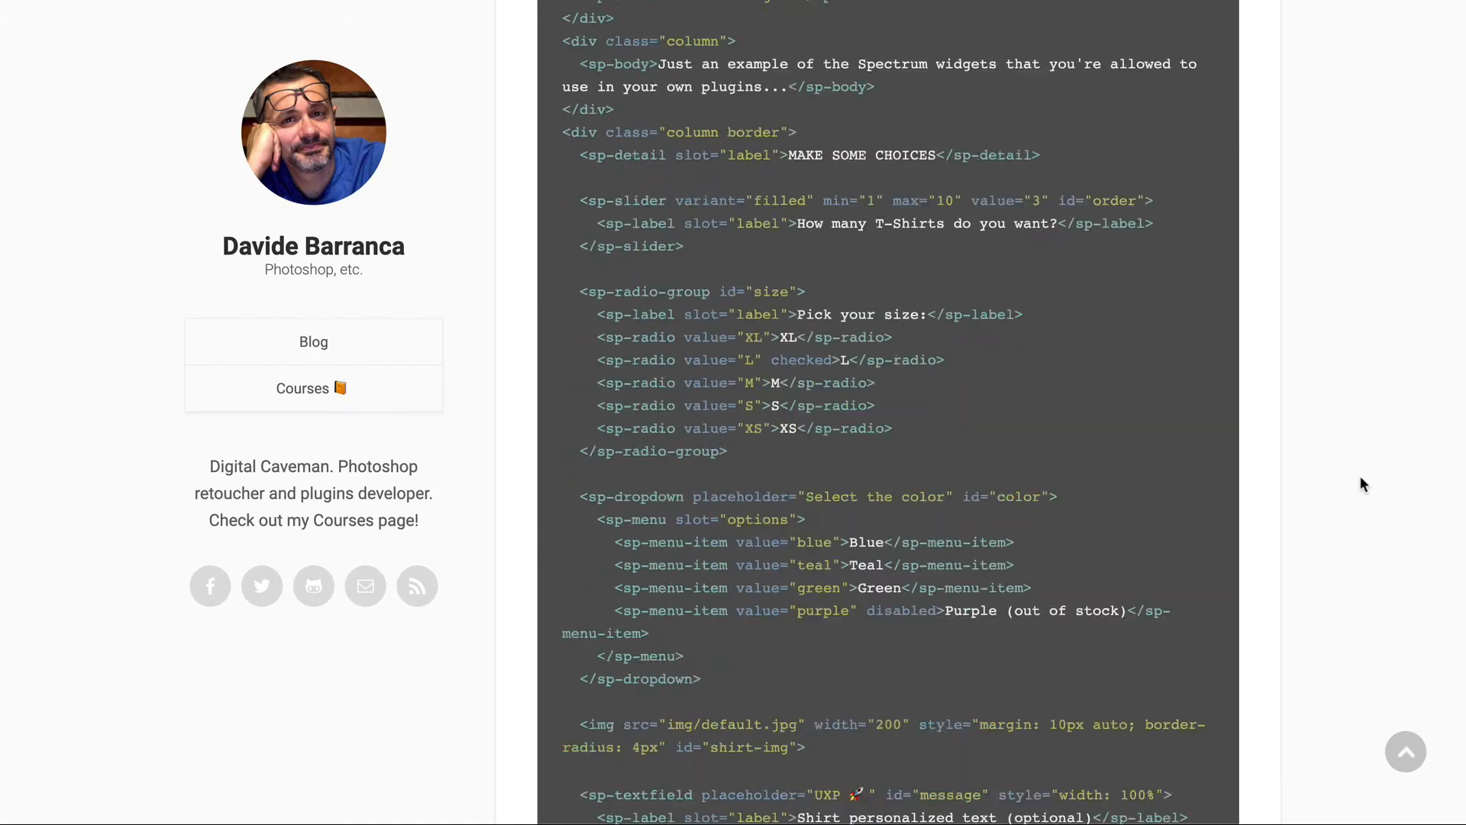
scroll(down, 3)
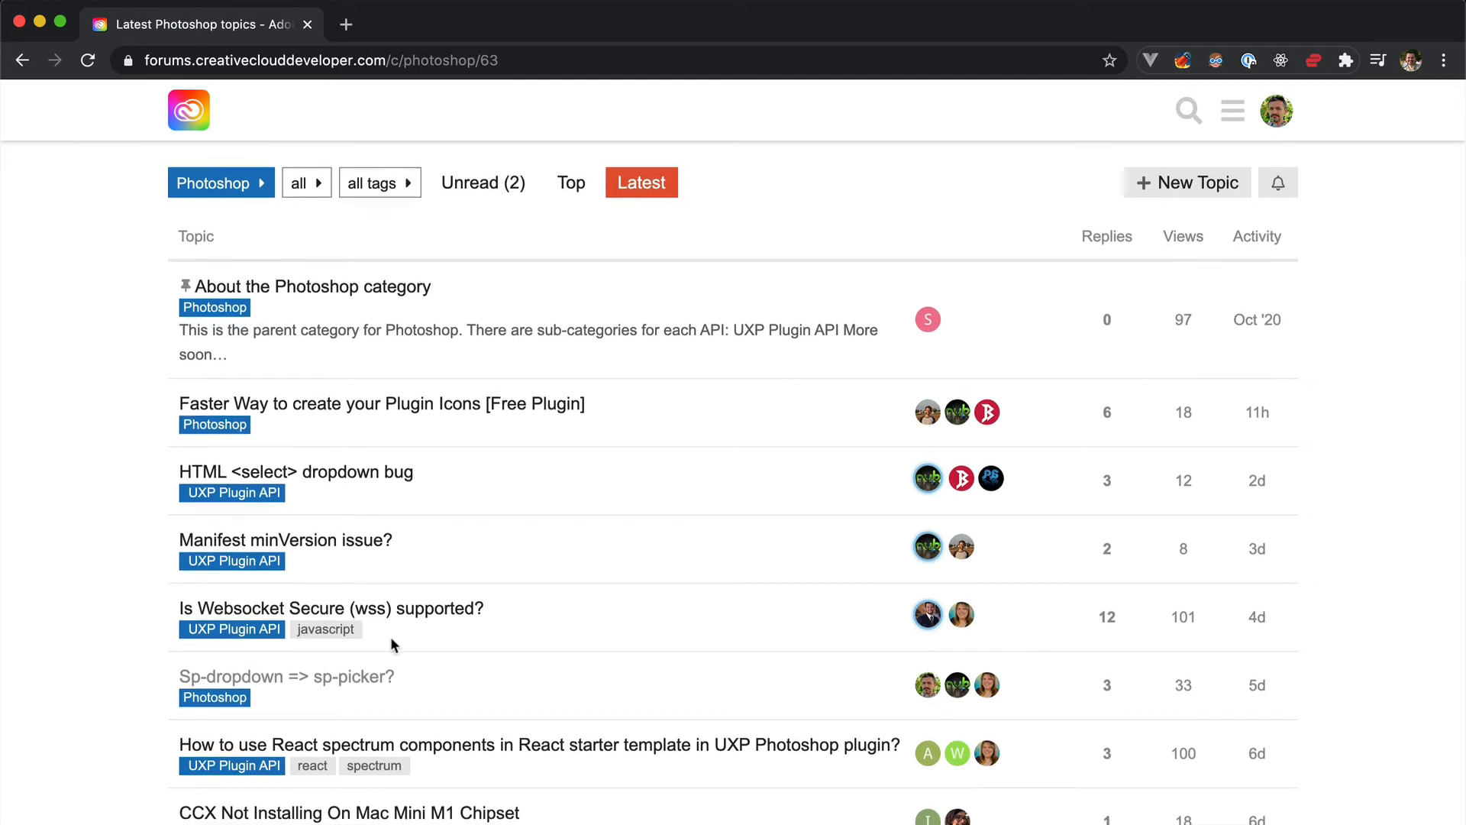
Scroll down the Photoshop category's latest-topics list to older topics
scroll(down, 3)
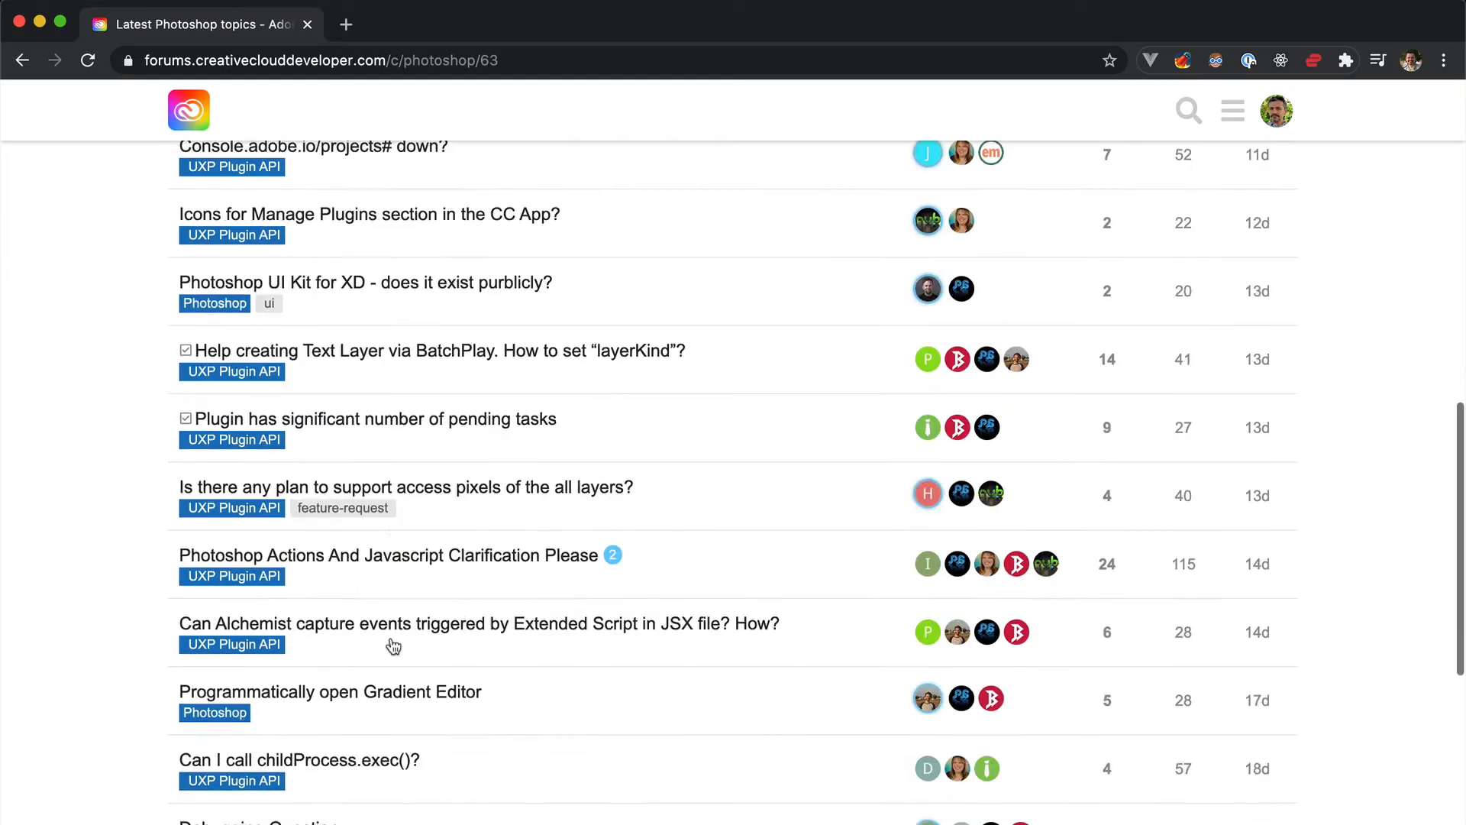
scroll(down, 3)
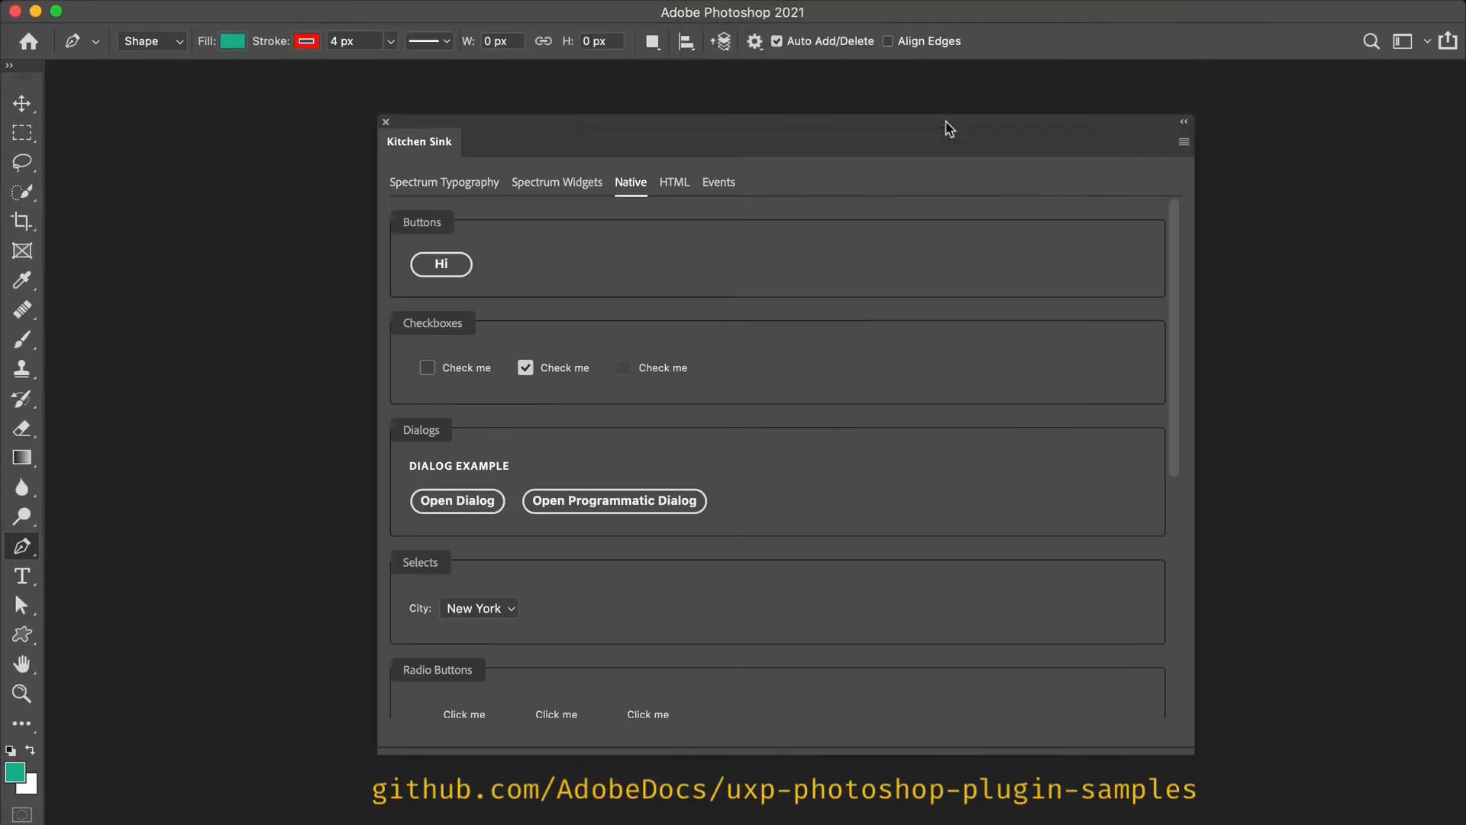
Switch the Kitchen Sink panel from Native to Spectrum Widgets and scroll through its examples
click(478, 608)
text(ROFL)
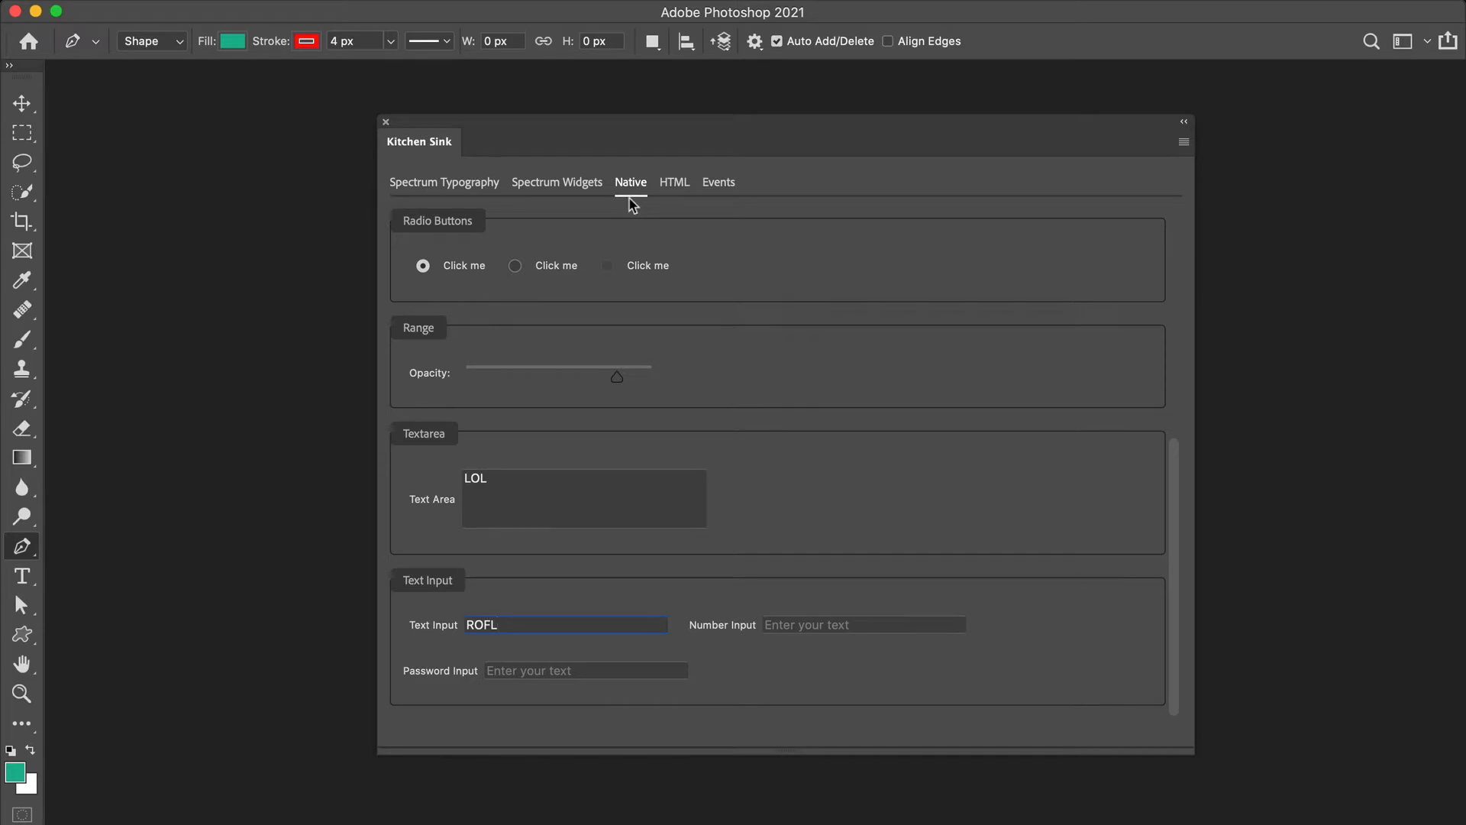
click(555, 182)
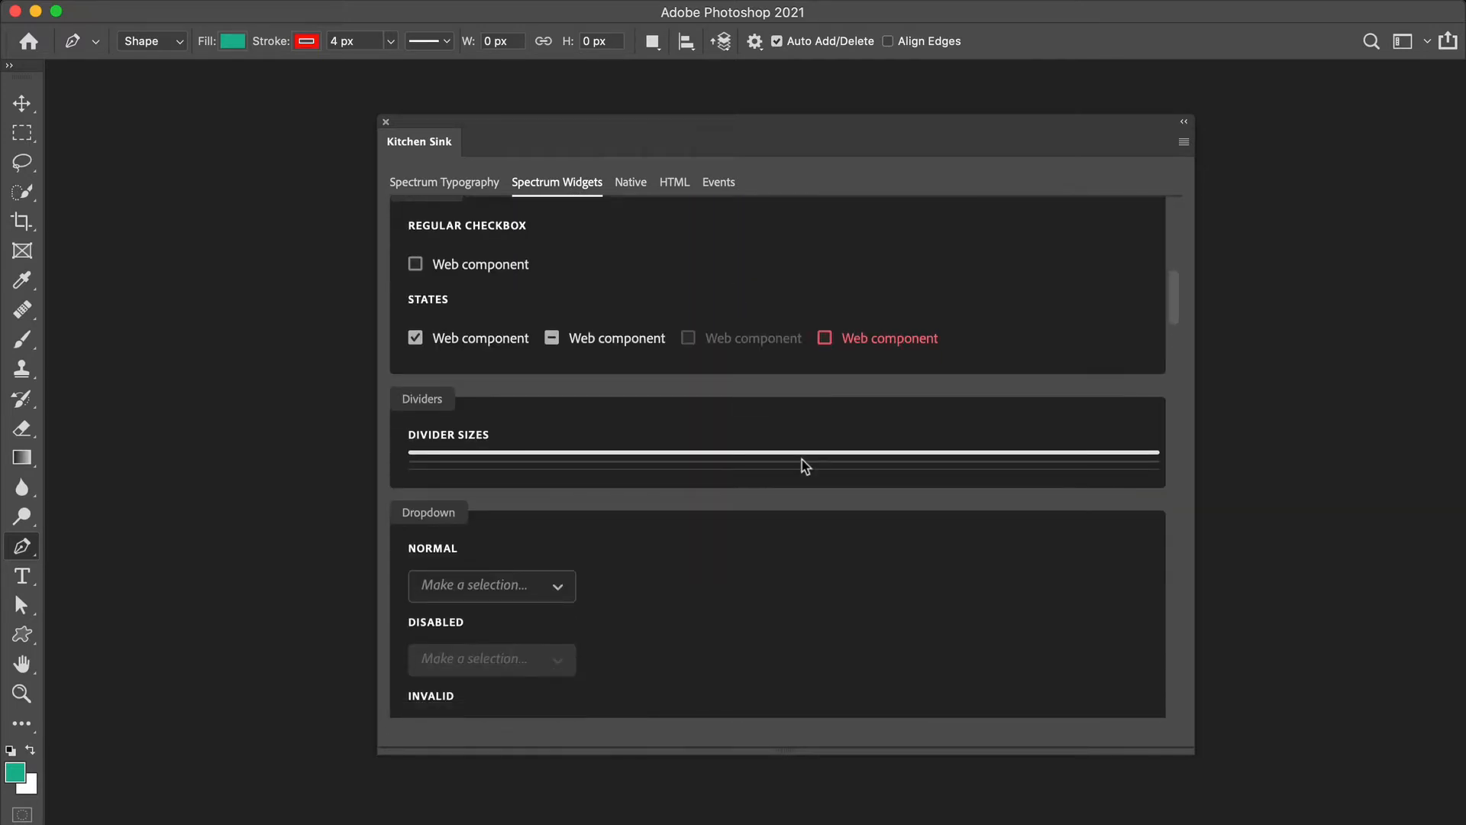
scroll(down, 3)
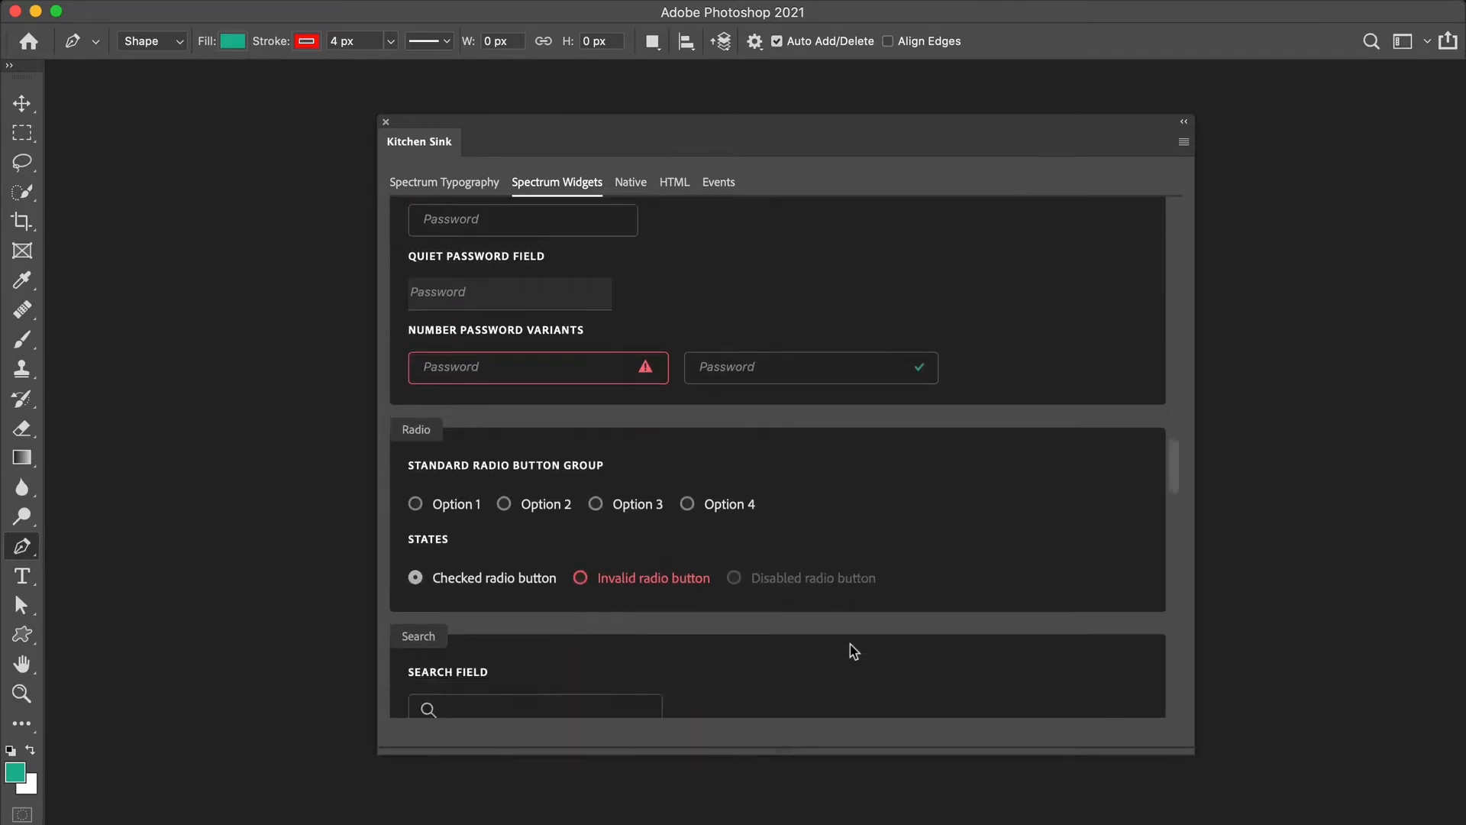
scroll(down, 3)
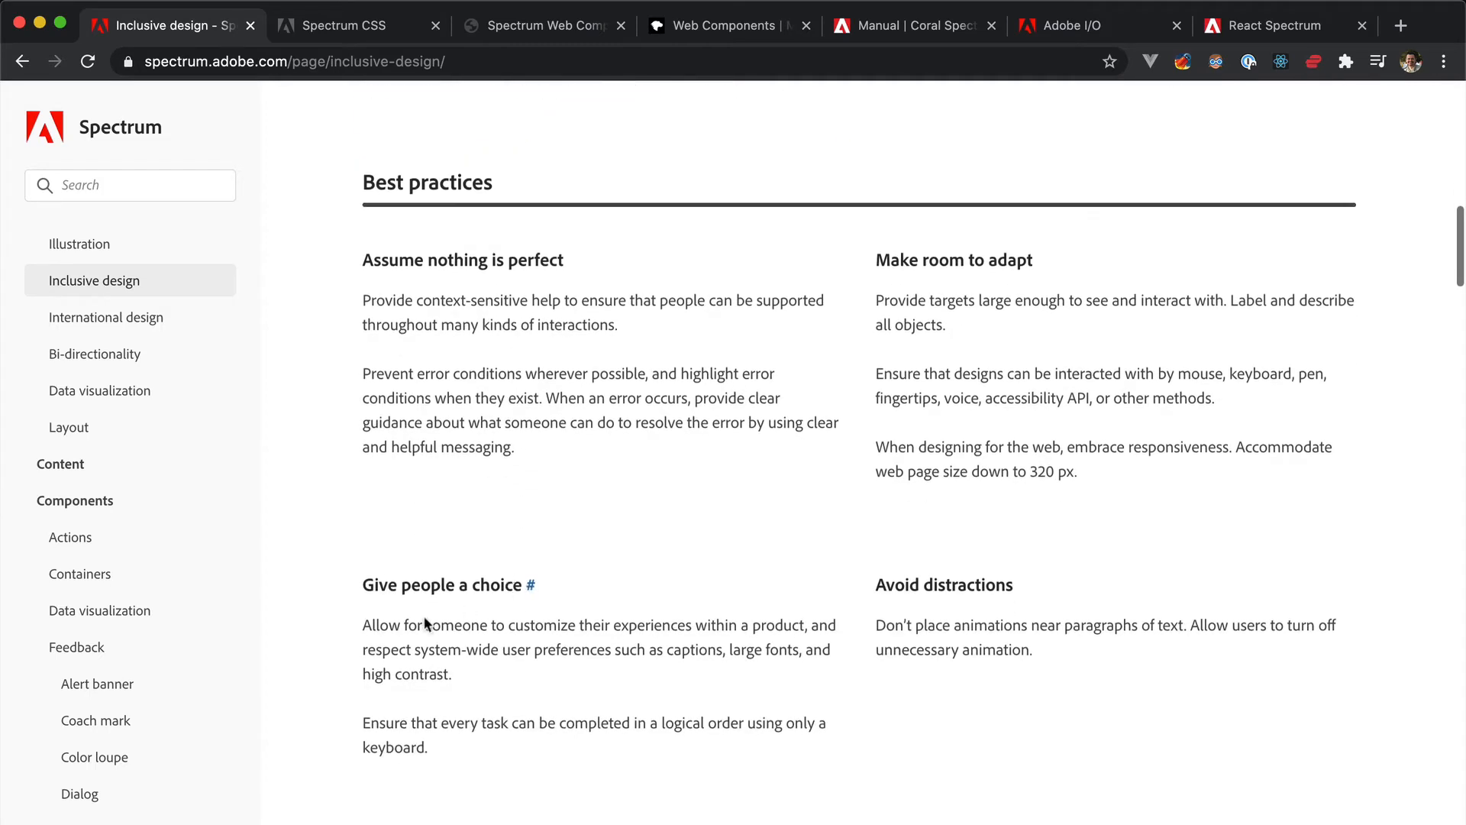
Show the Color area component guidelines scrolled down to the Table of options
click(90, 546)
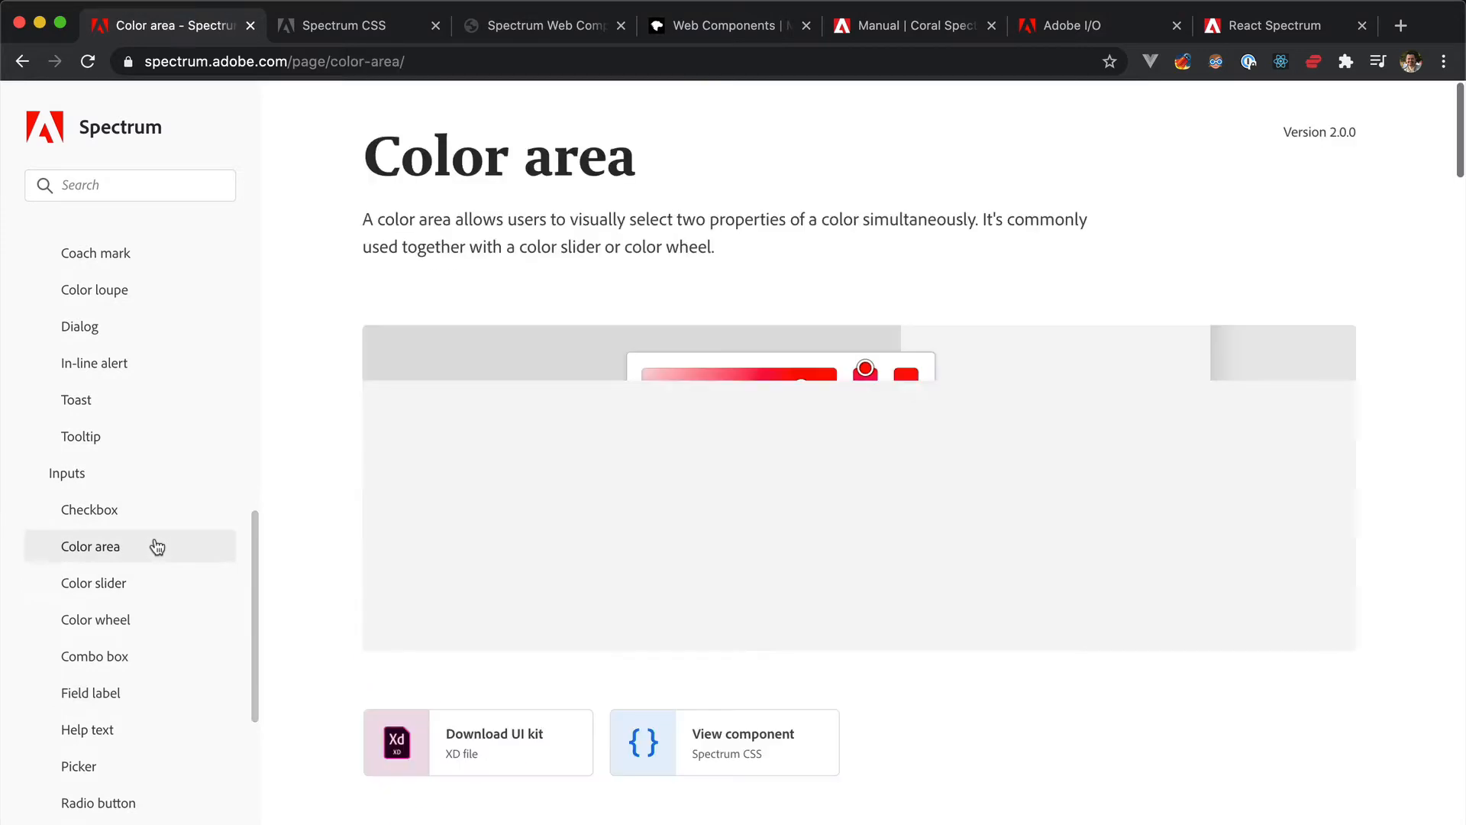
scroll(down, 3)
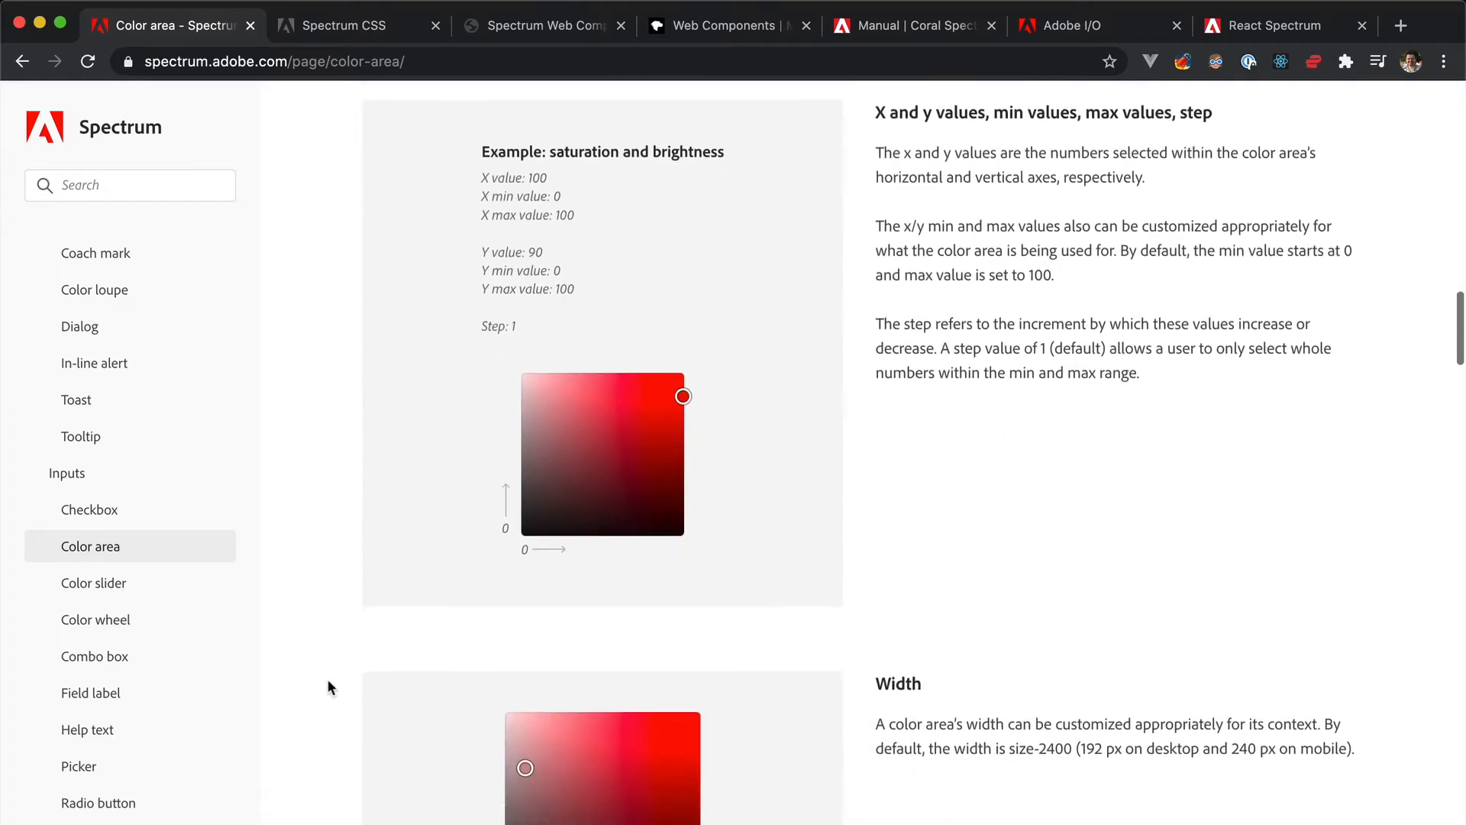
scroll(down, 3)
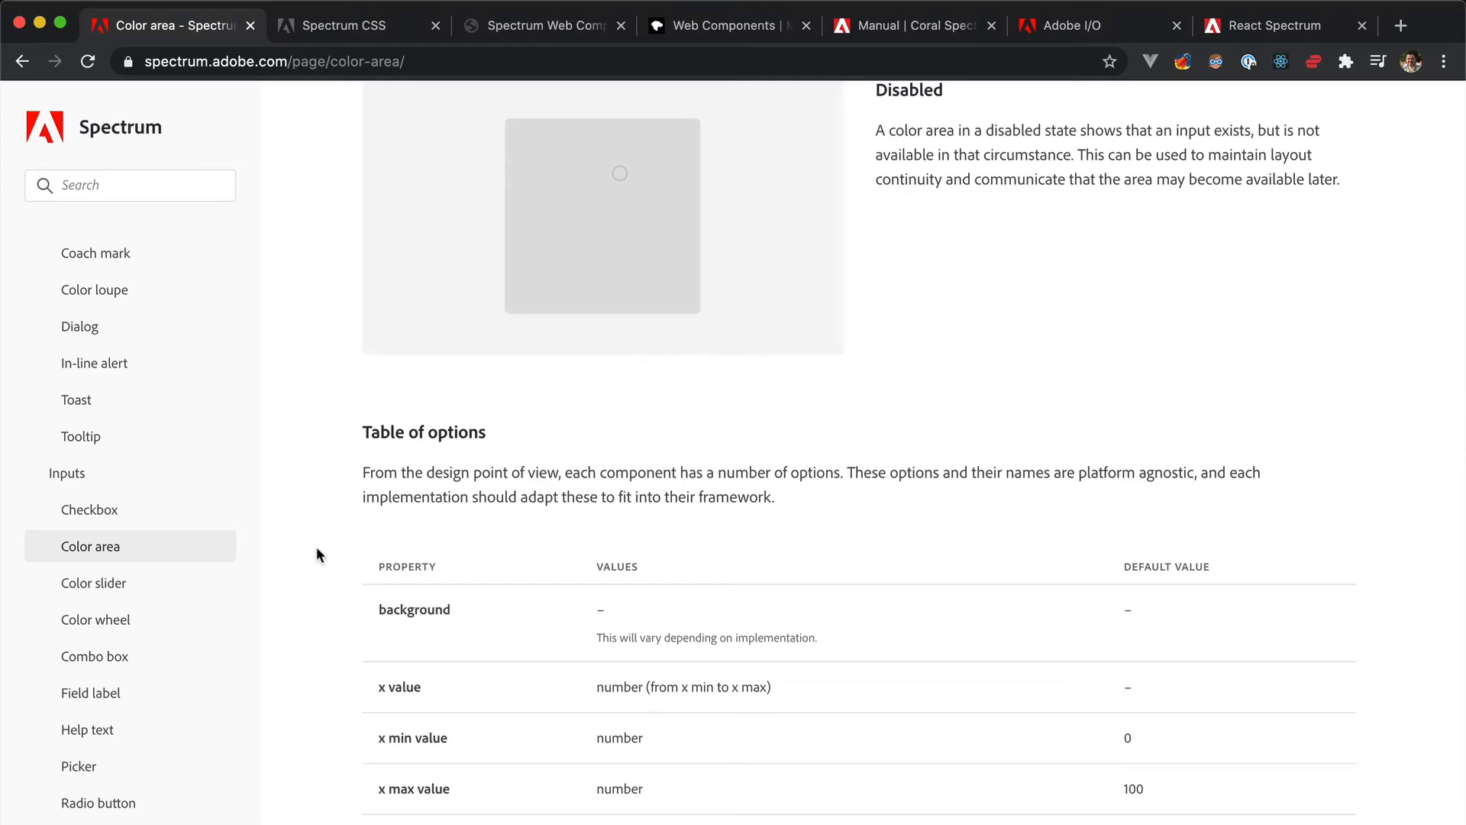
mouse_move(336, 42)
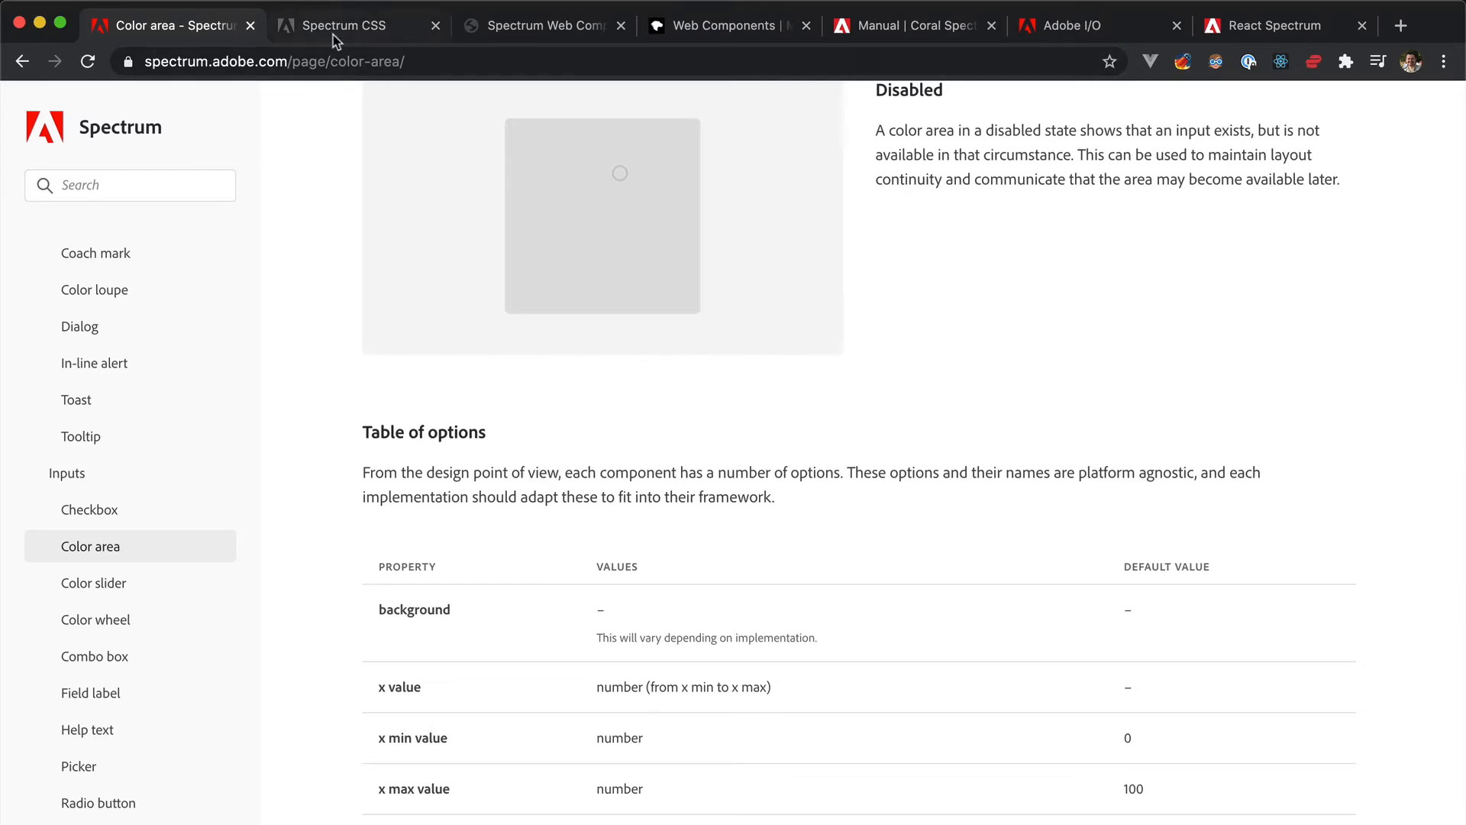
View the Spectrum CSS Stepper markup, then move to MDN's Web Components overview
click(347, 25)
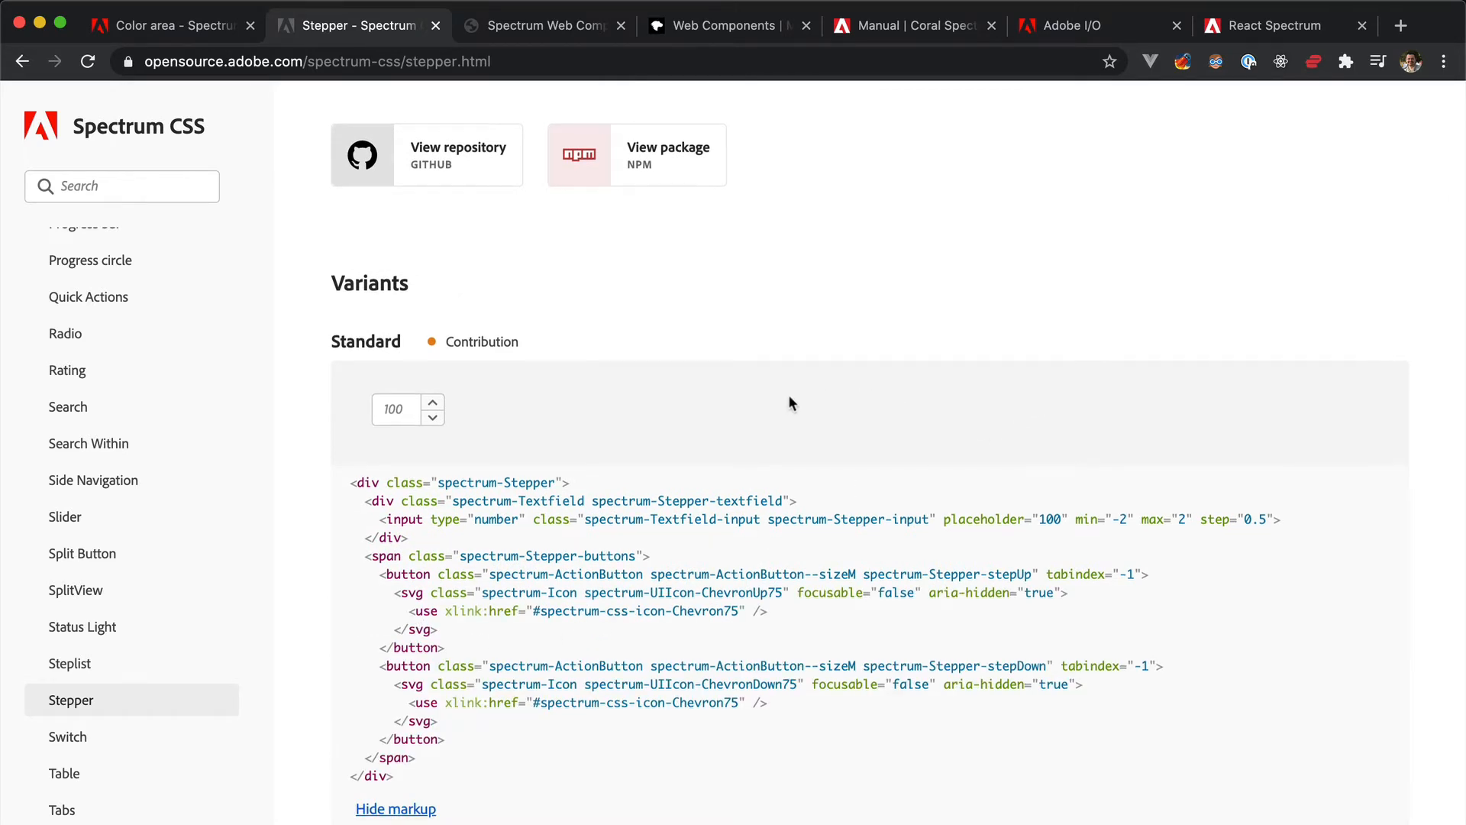
click(726, 26)
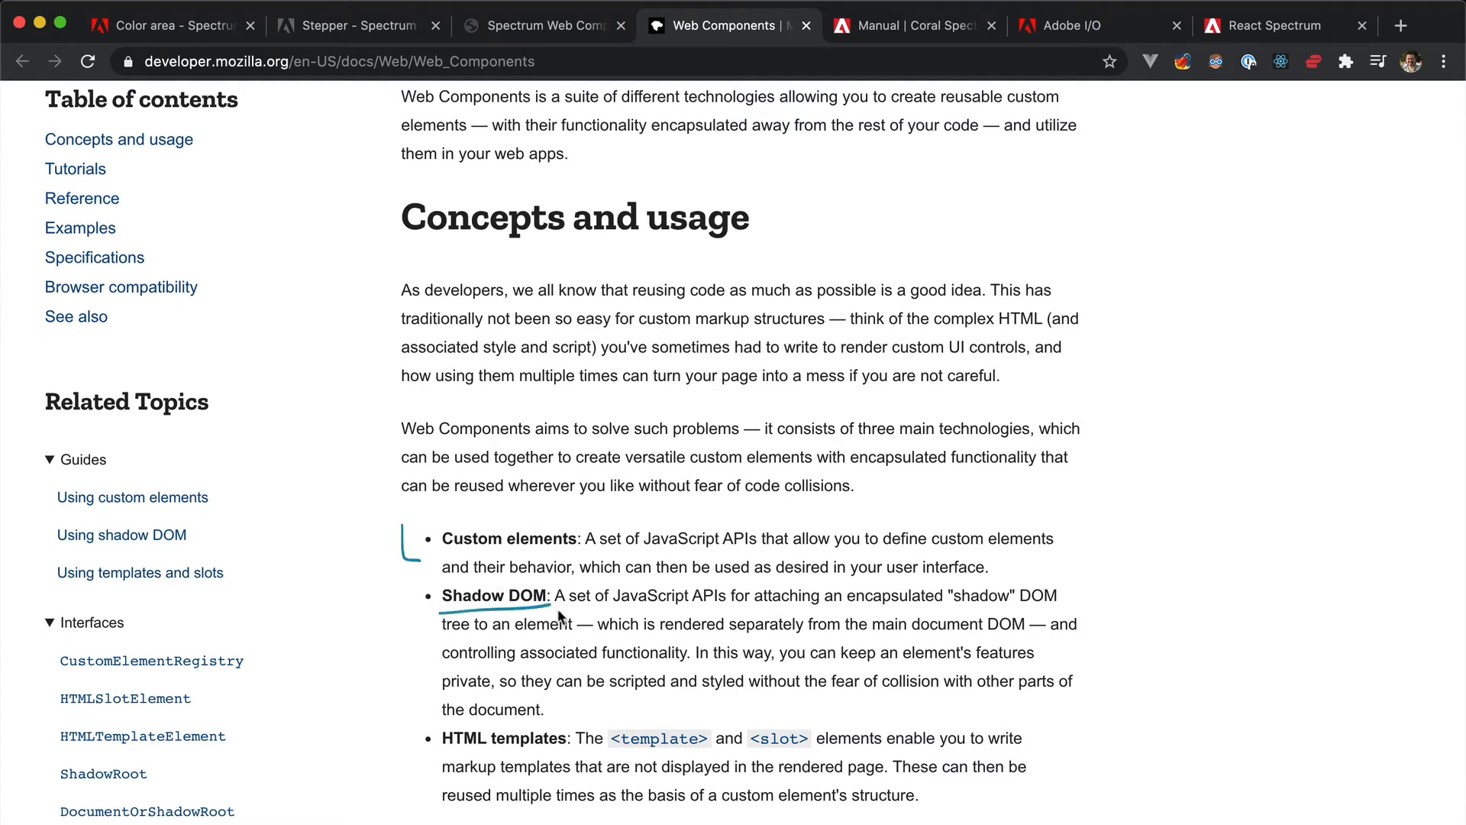
Show the Spectrum Web Components home, then Adobe I/O's Spectrum UXP Reference page
click(541, 26)
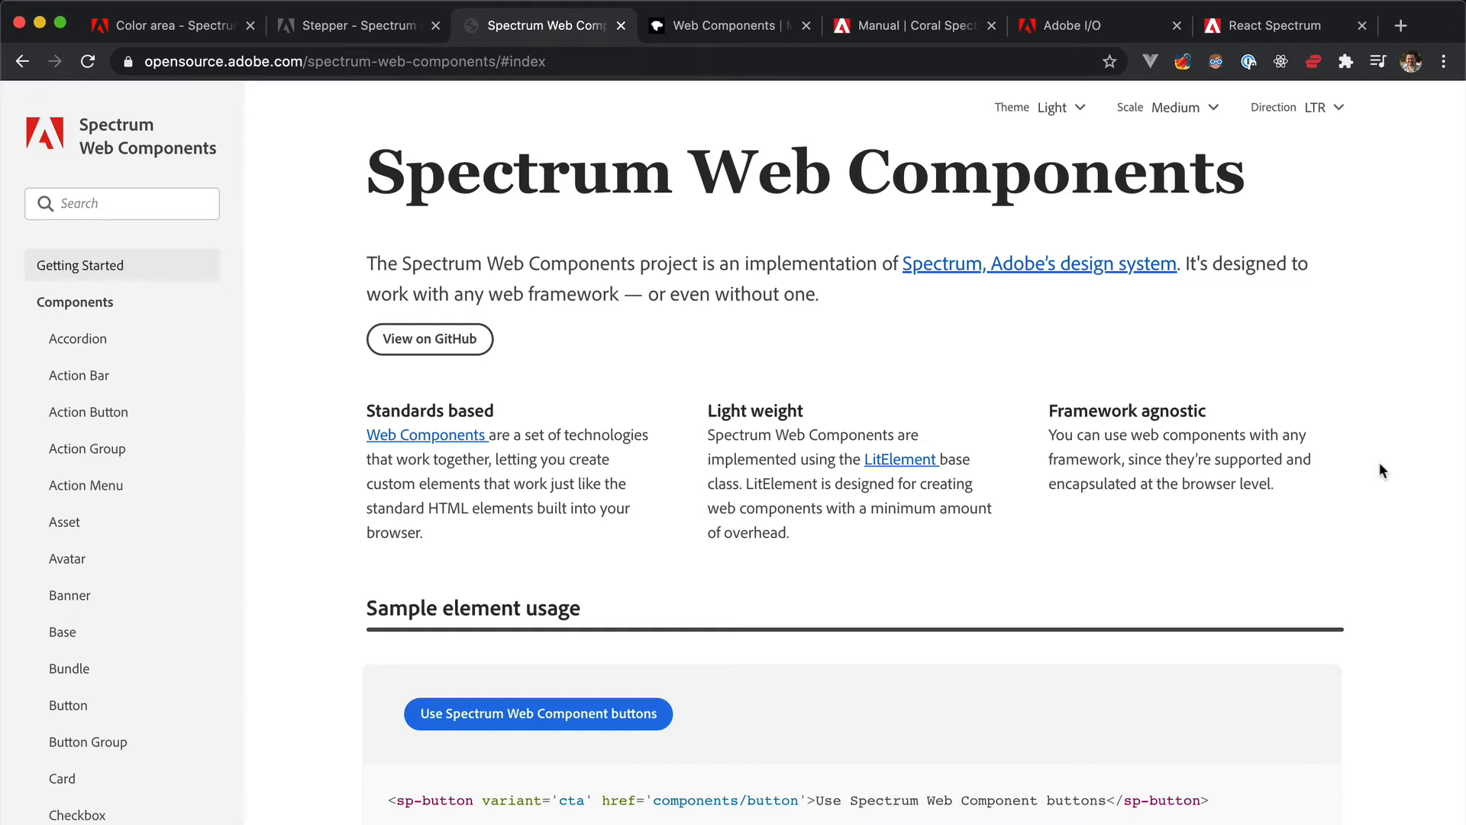
mouse_move(519, 225)
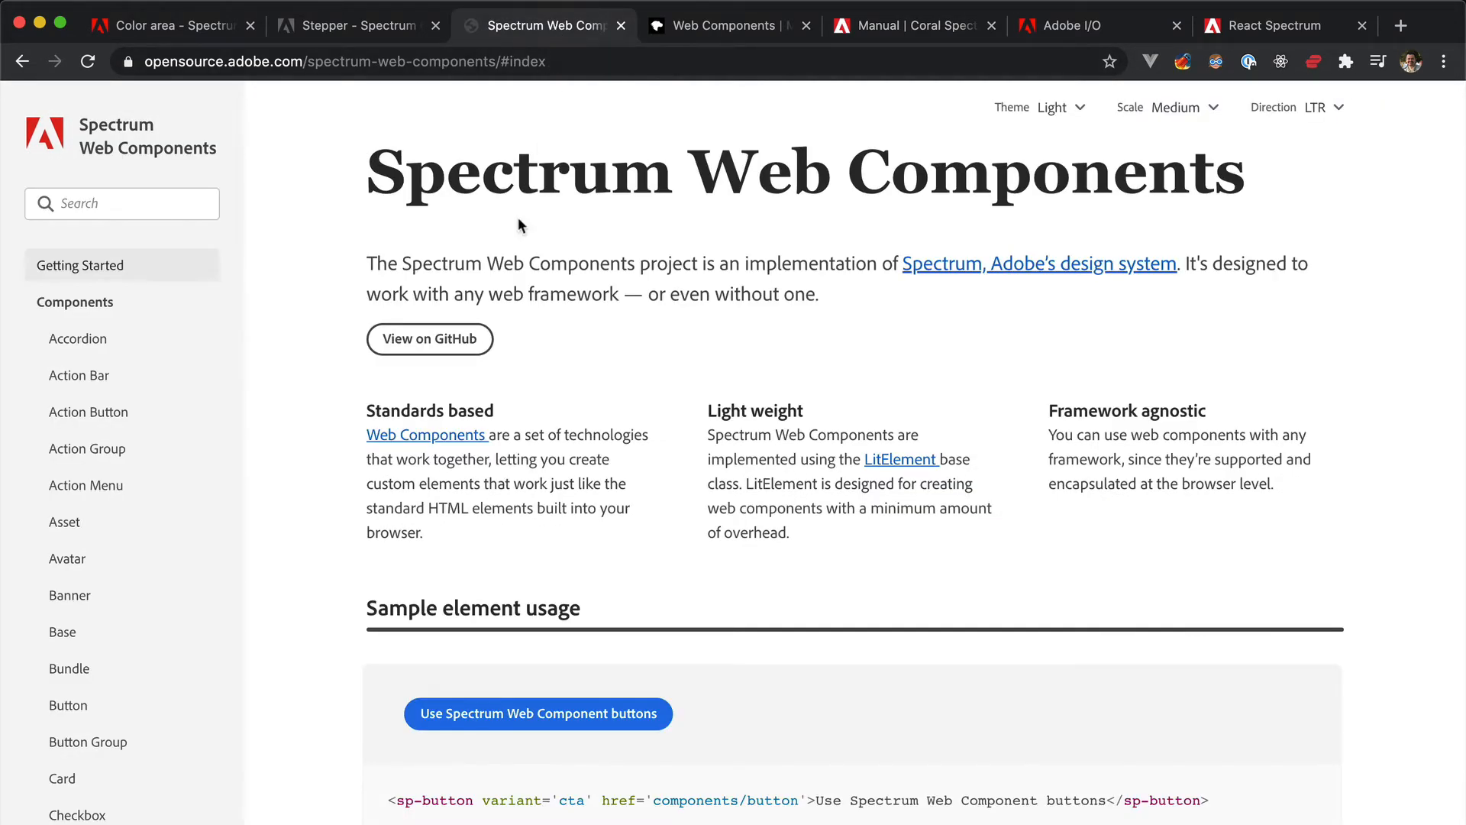
click(1061, 26)
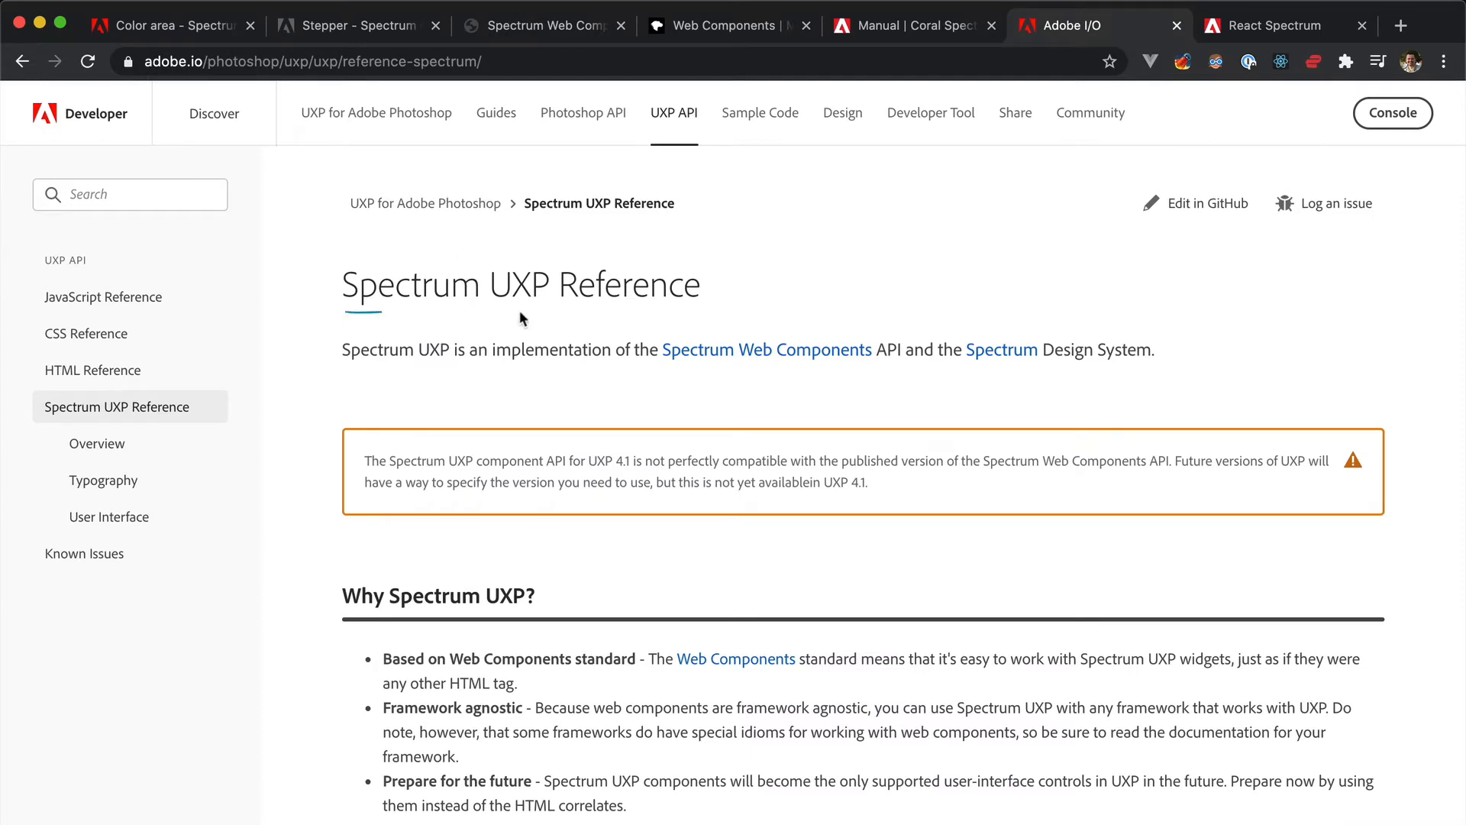
Bring up the React Spectrum overview page with its feature descriptions
click(1272, 26)
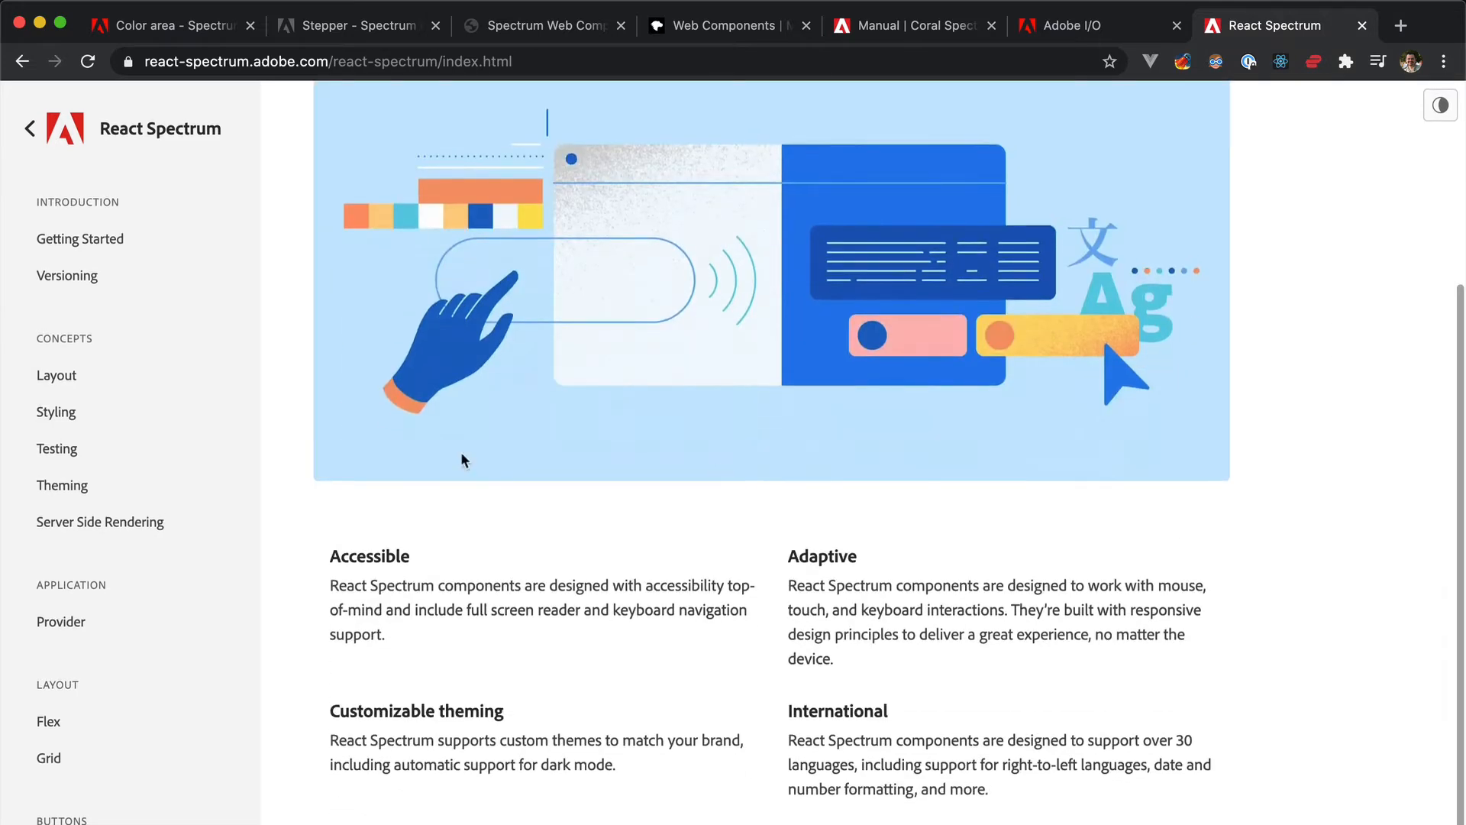
Move to the Spectrum Web Components Getting started page with the sp-theme sample
click(545, 26)
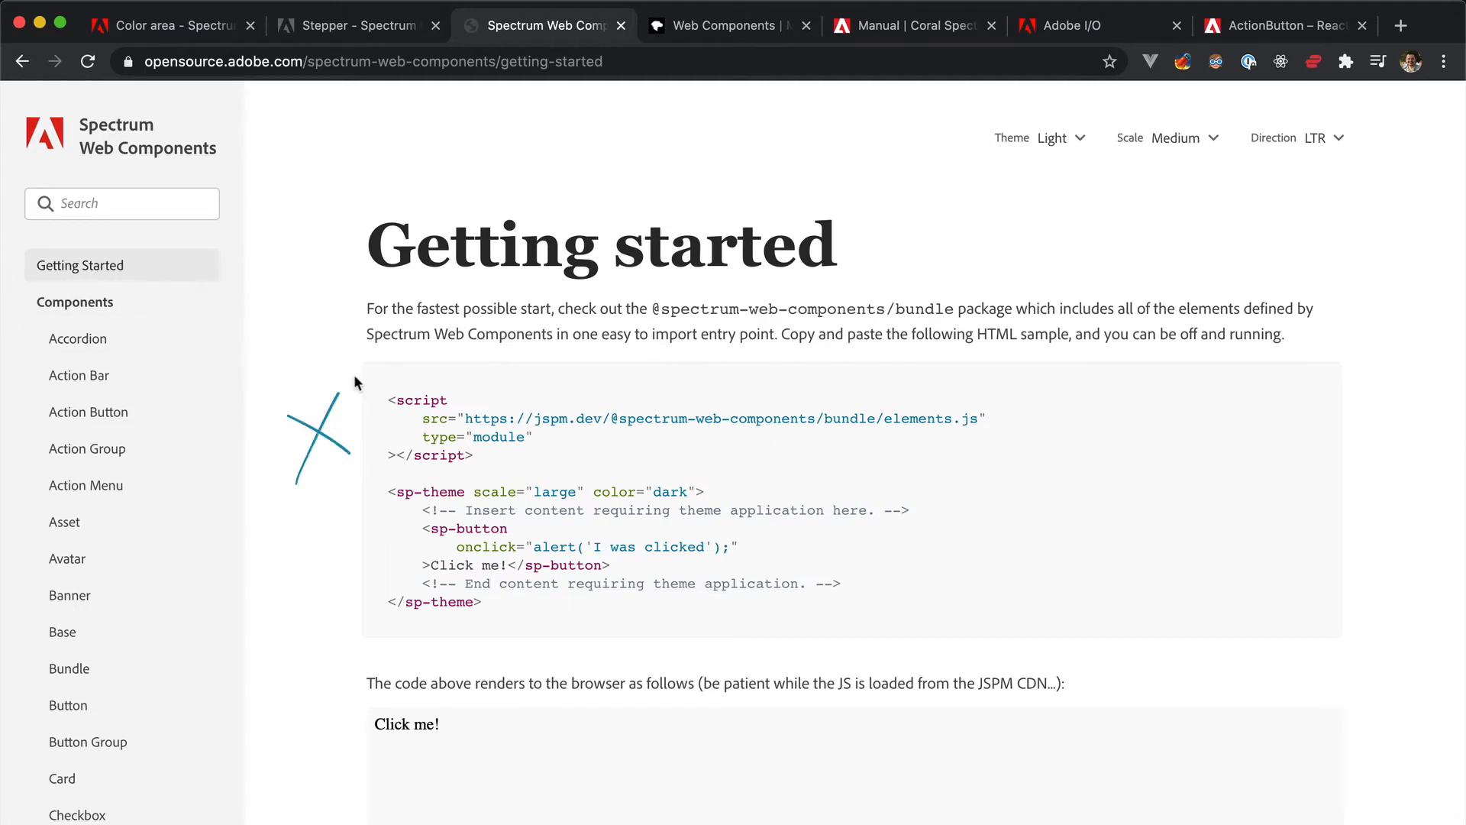
Return to the Spectrum UXP Reference and show its Typography section
click(1066, 26)
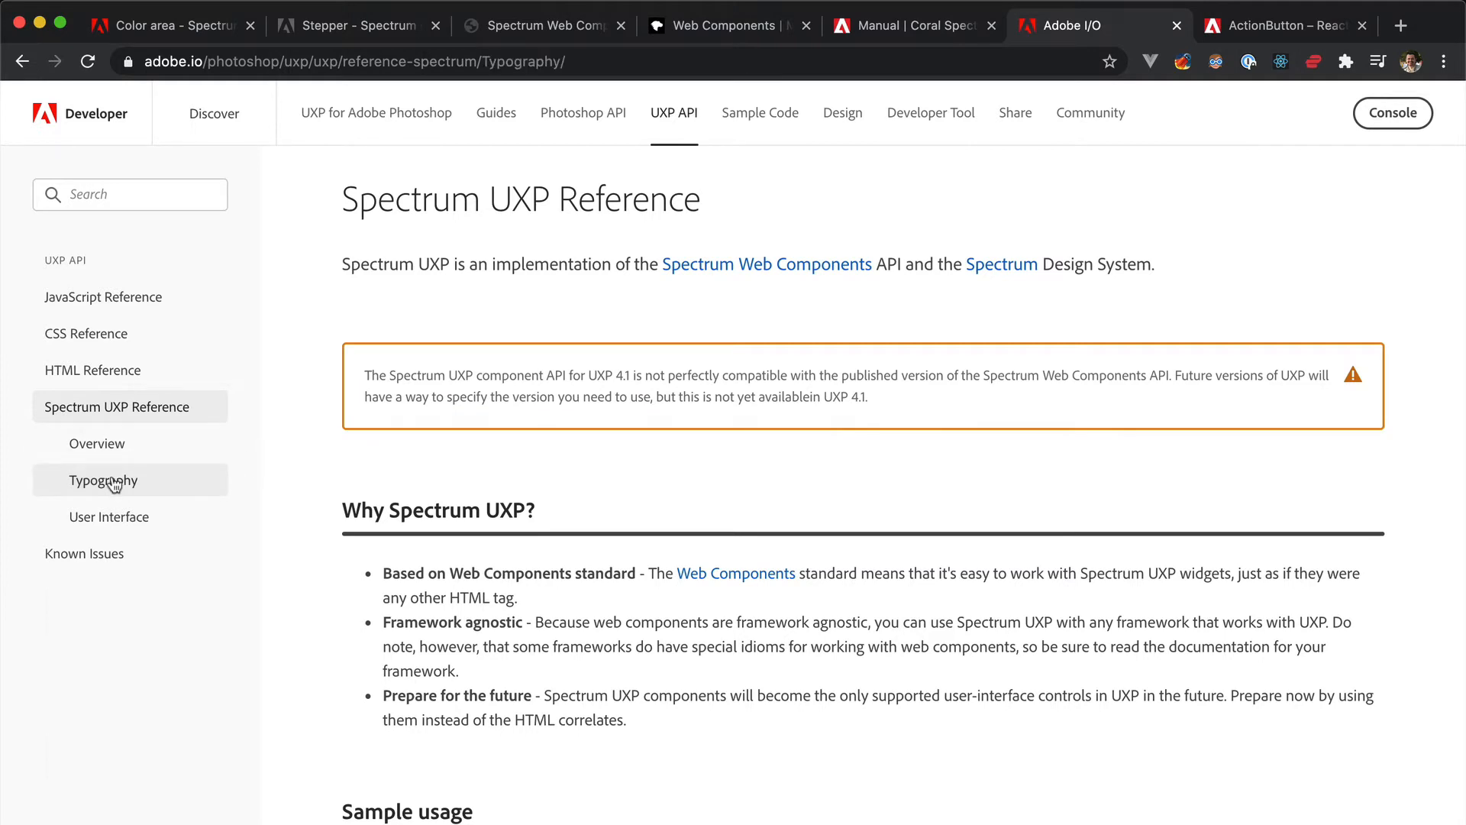
click(103, 479)
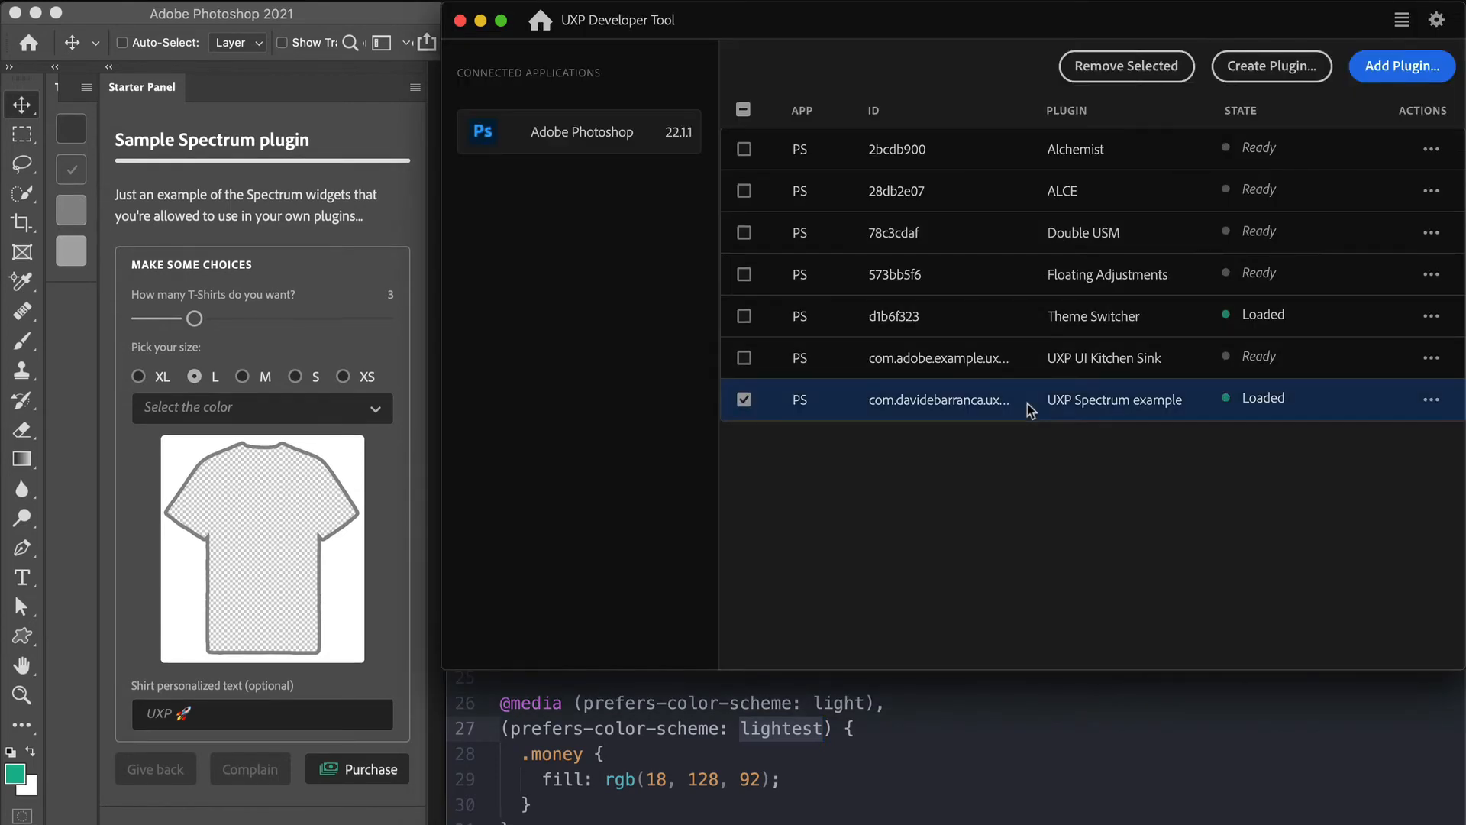
Set the Sample Spectrum panel's T-Shirts slider to 7
drag(194, 317, 303, 317)
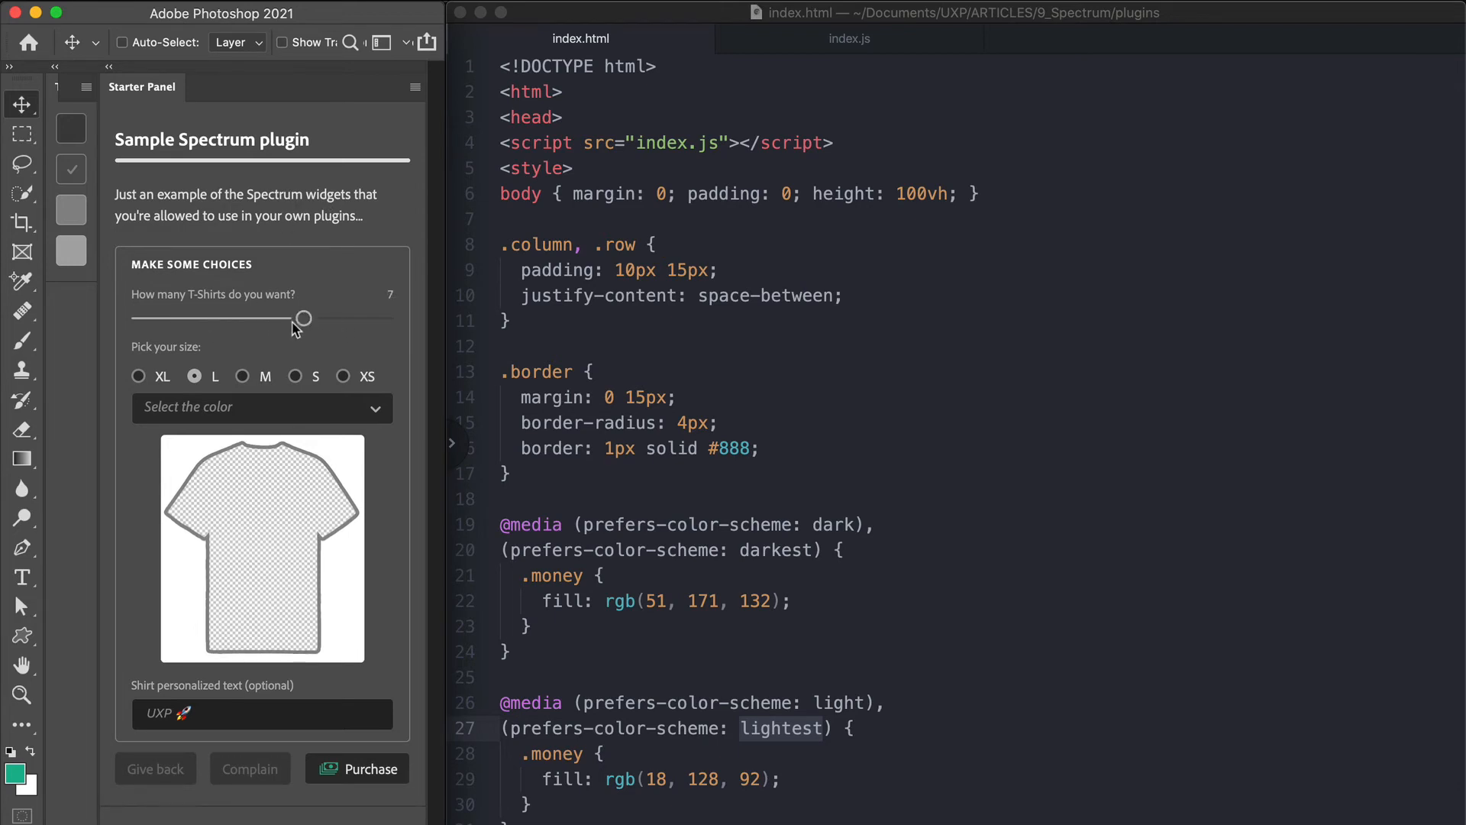
click(368, 768)
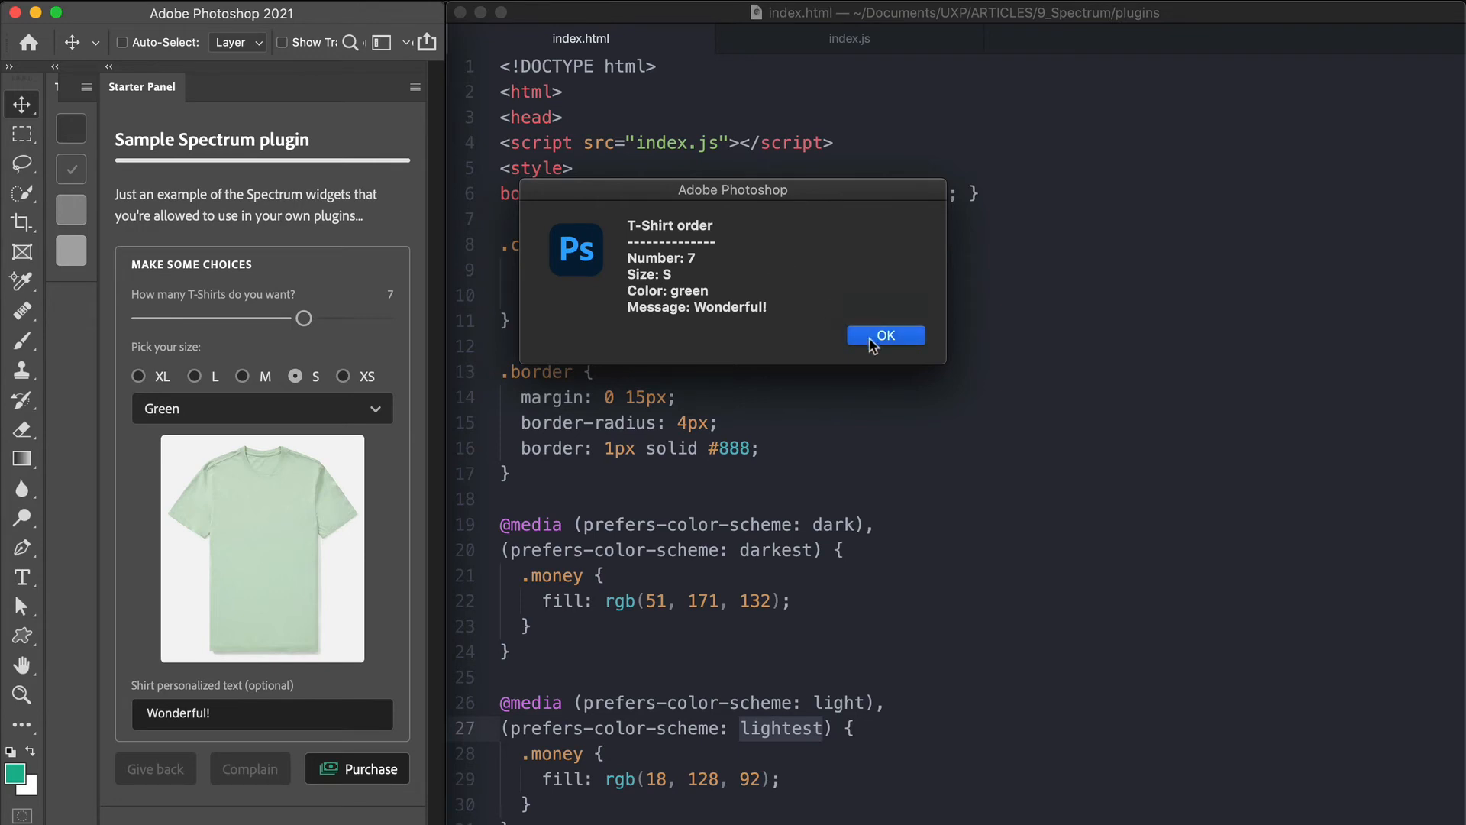
click(884, 335)
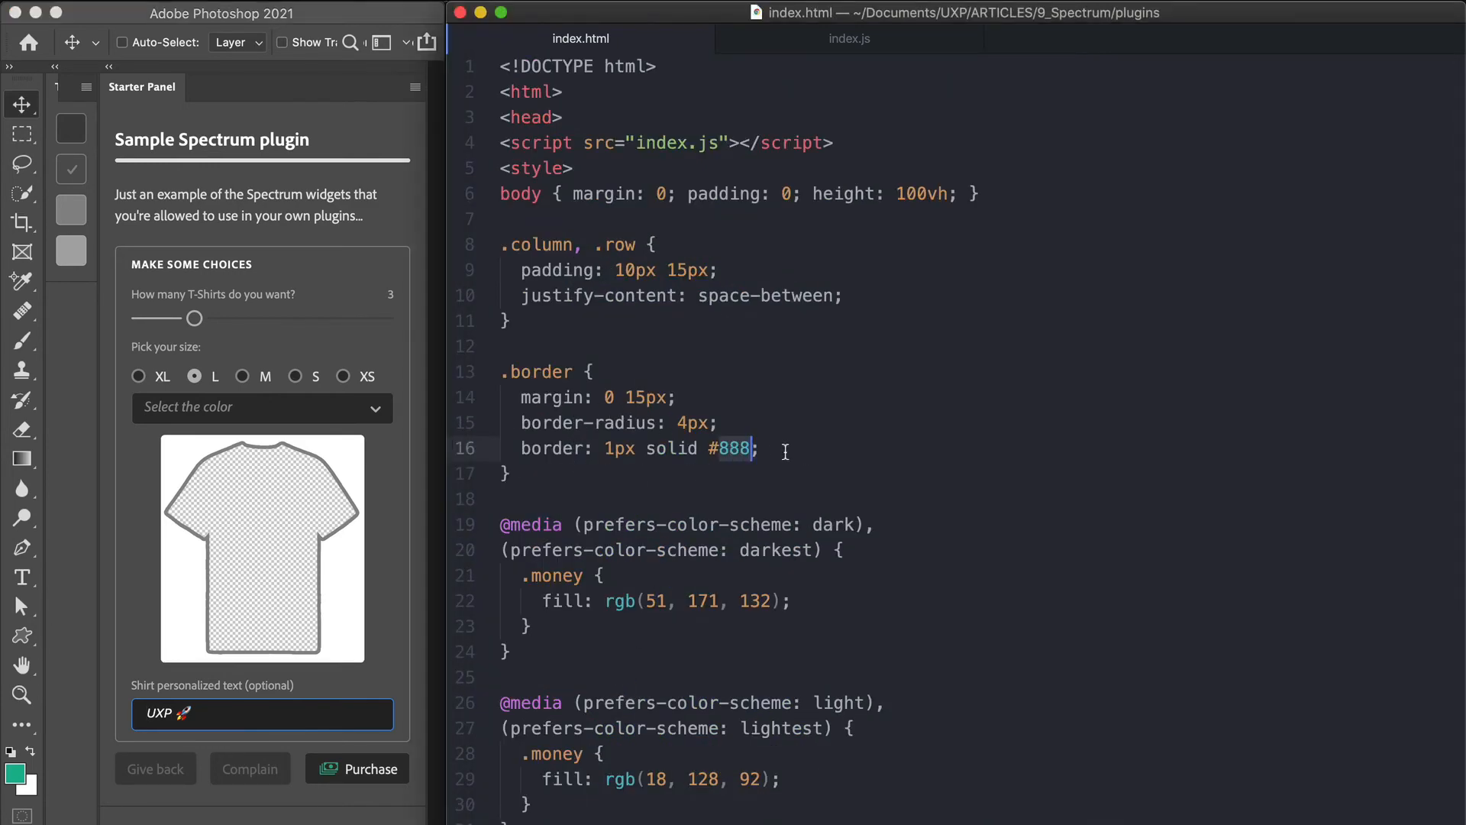
click(846, 38)
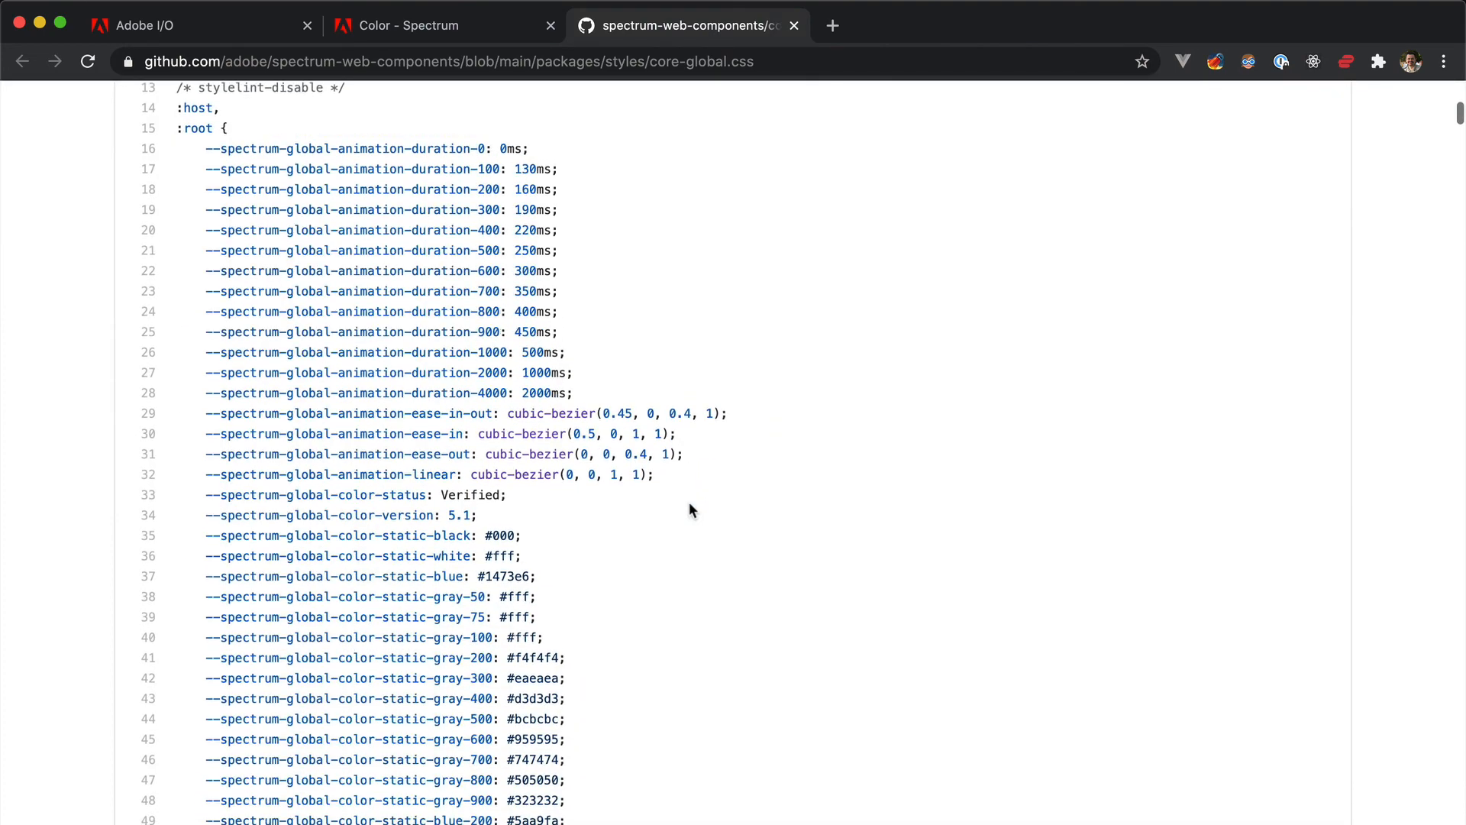
Switch to the Chrome tab holding the spectrum-web-components core-global.css token file
click(411, 26)
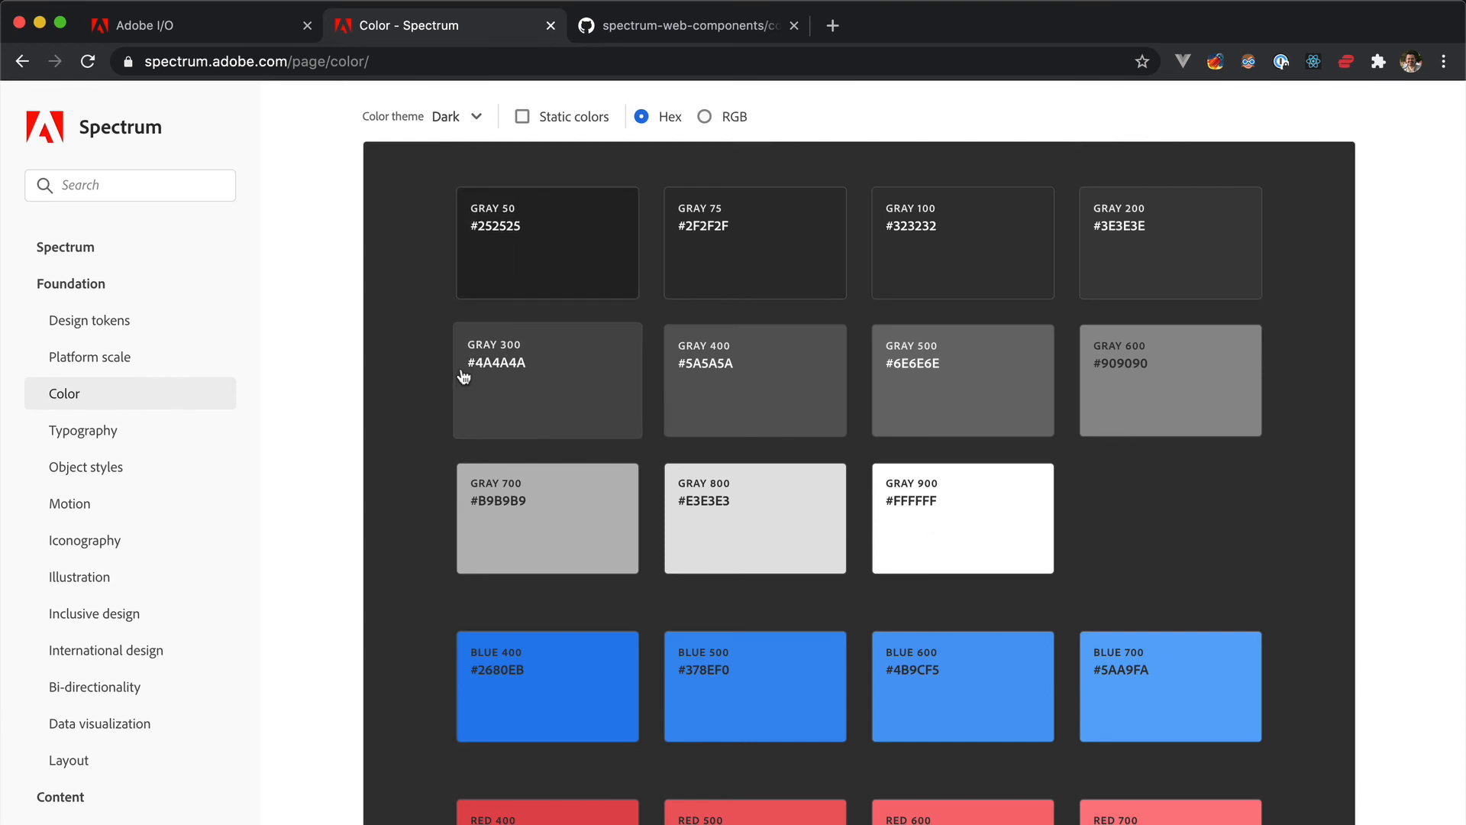